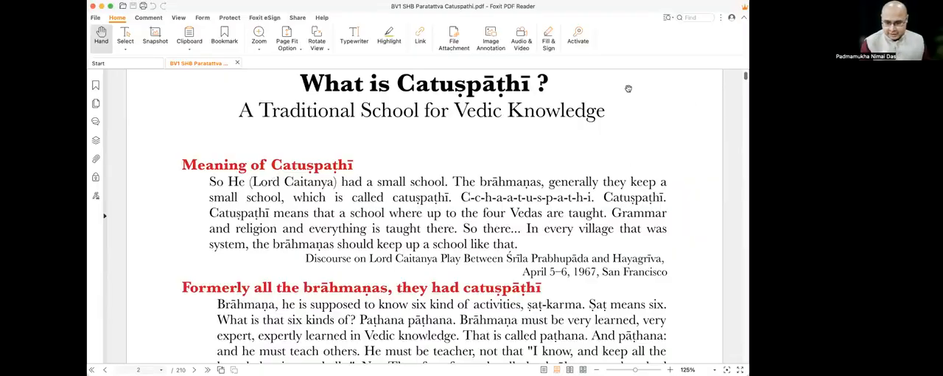
mouse_move(612, 97)
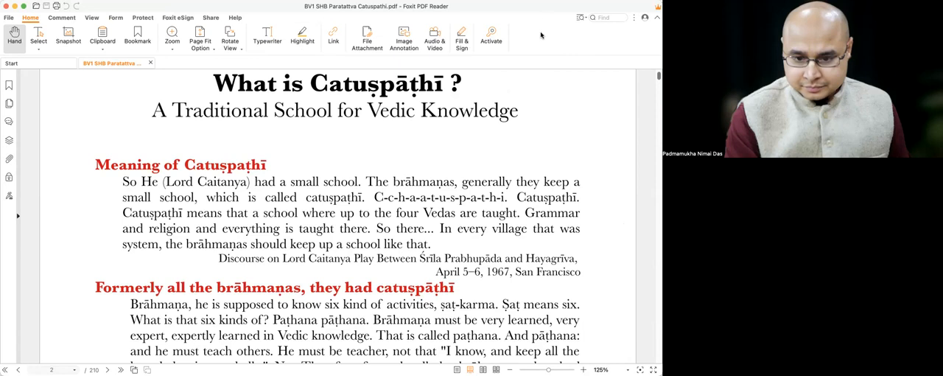
Scroll past 'Meaning of Catuṣpāṭhī' to the 'Formerly all the brāhmaṇas' passage
scroll(down, 3)
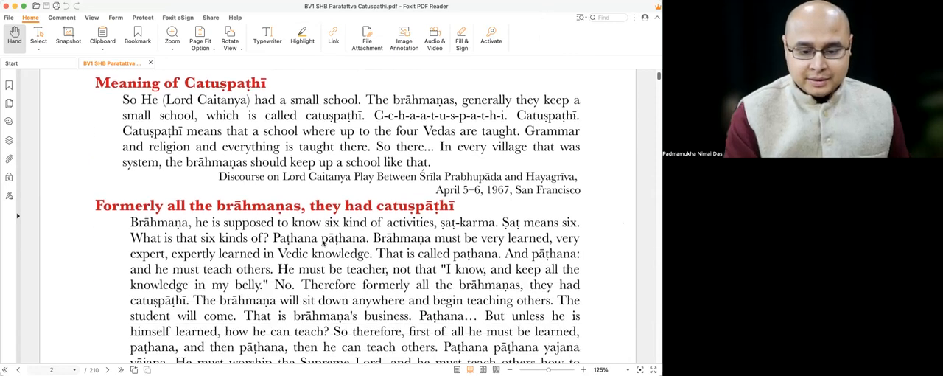
scroll(up, 3)
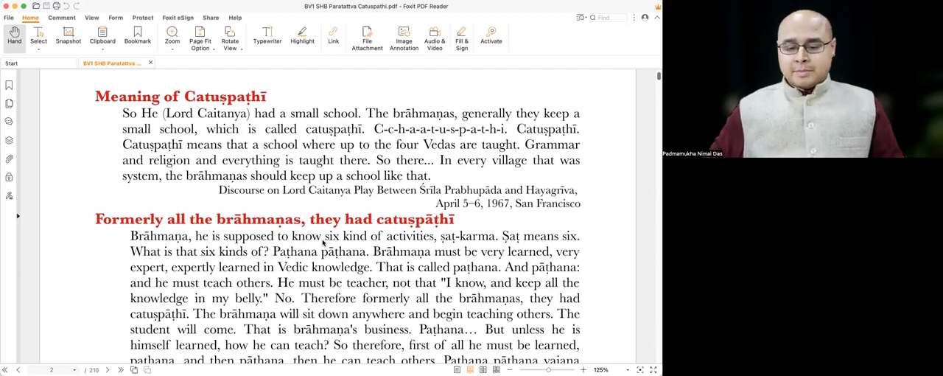
scroll(down, 3)
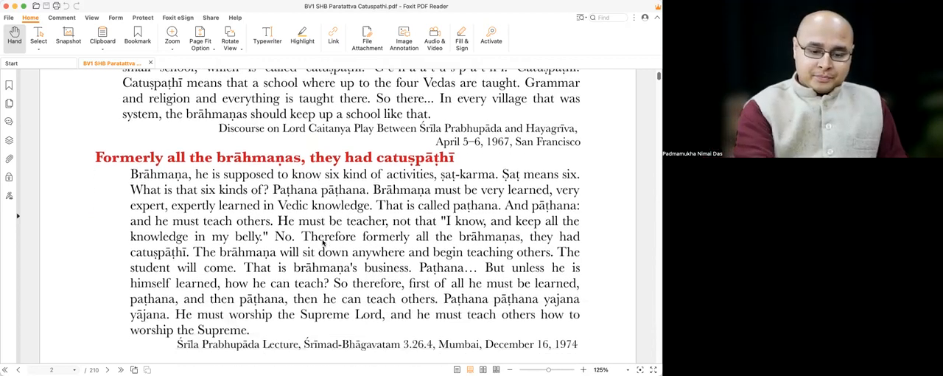
scroll(down, 3)
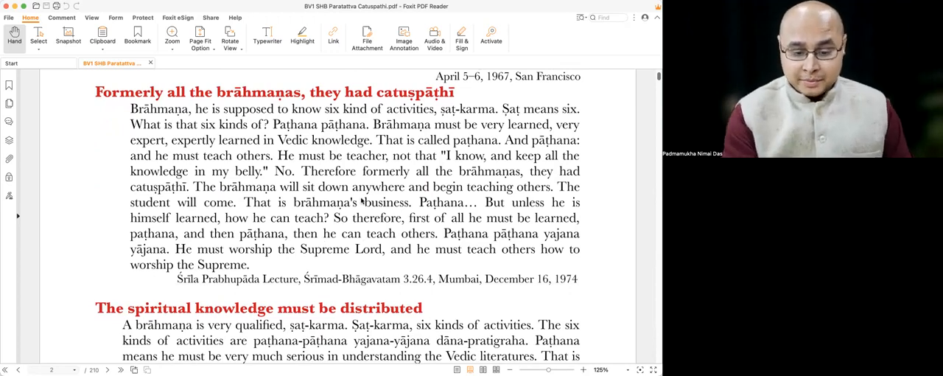
Mark the sentences about brāhmaṇas teaching anywhere, then scroll to 'Brāhmaṇa should not accept any service'
drag(295, 171, 302, 186)
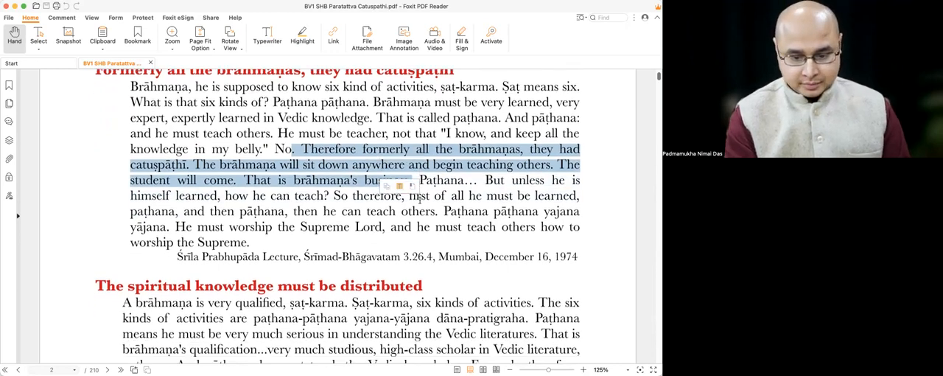
scroll(down, 3)
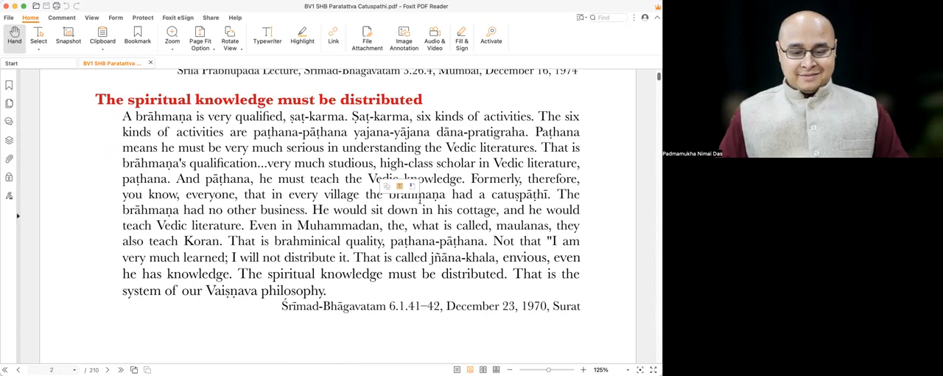
scroll(up, 3)
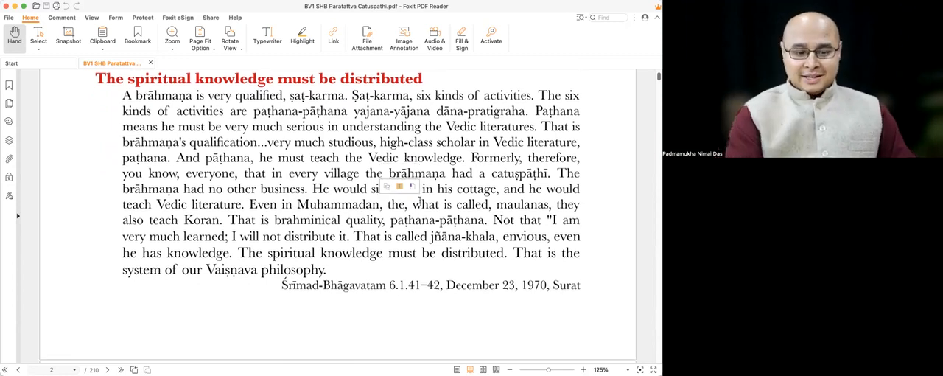
scroll(down, 3)
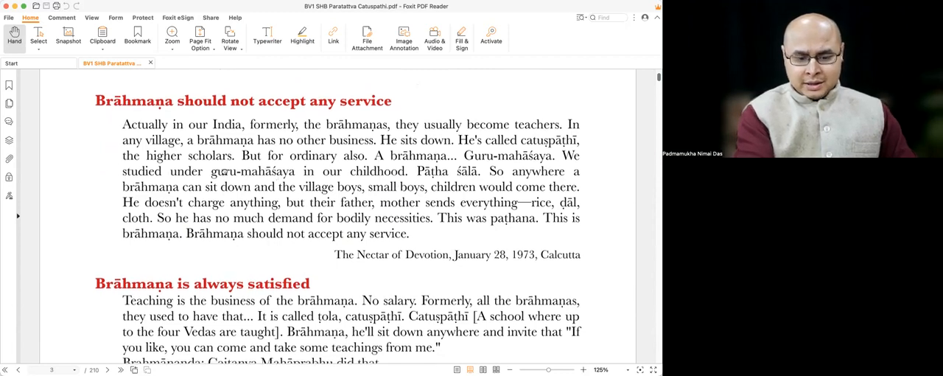
Mark the guru-mahāśaya schooling sentences through teaching village children free and bodily necessities
scroll(down, 3)
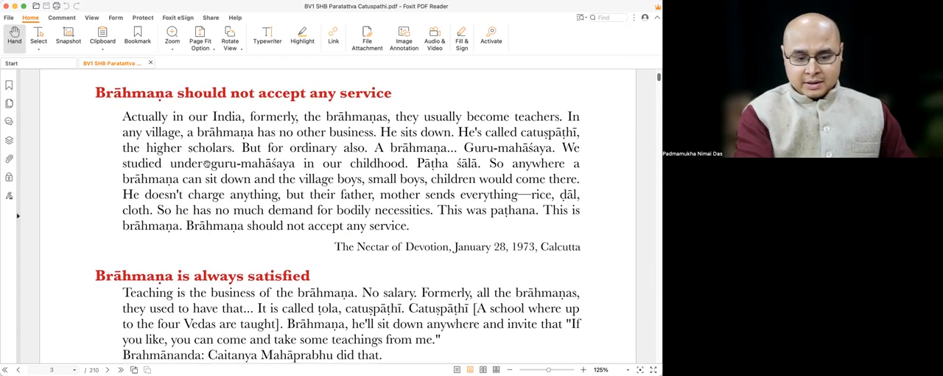
drag(209, 163, 325, 180)
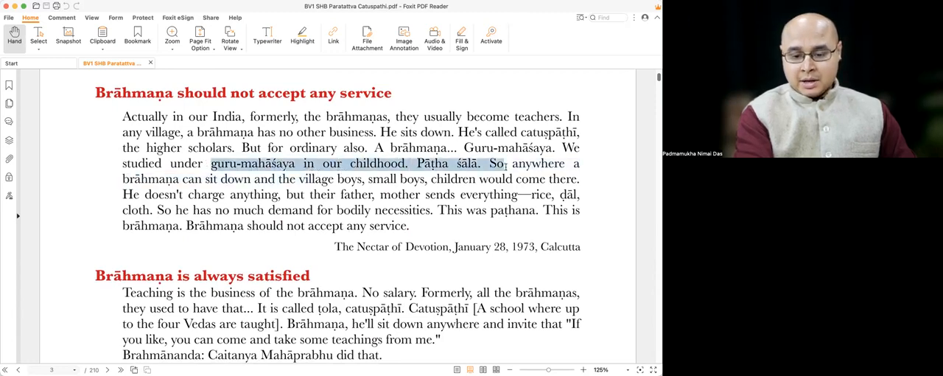
drag(488, 162, 249, 180)
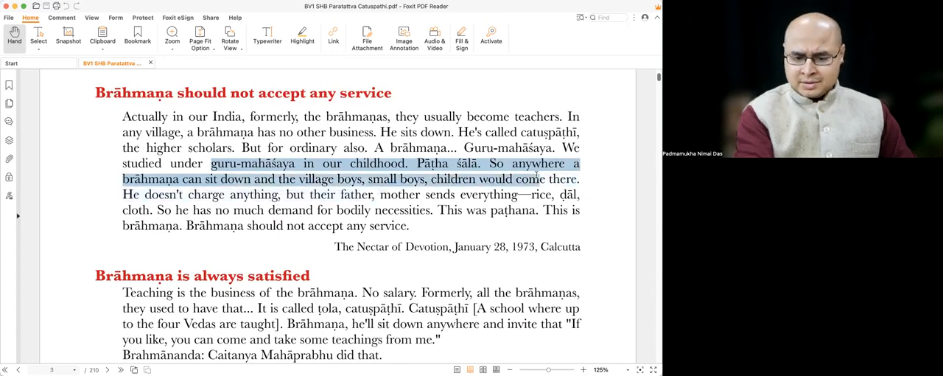
drag(579, 178, 280, 194)
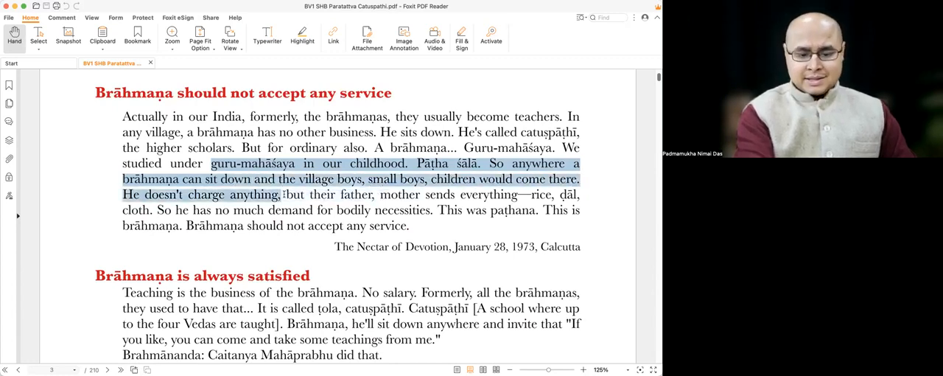
drag(281, 195, 519, 209)
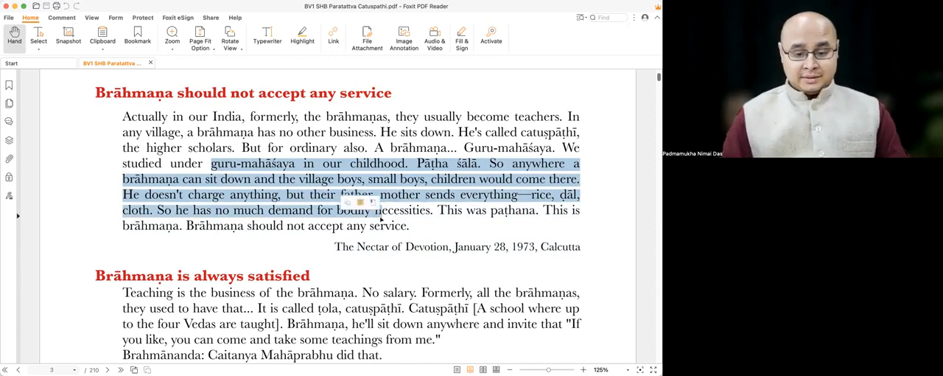
Scroll down to the 'First-class education, without any fee' section
scroll(down, 3)
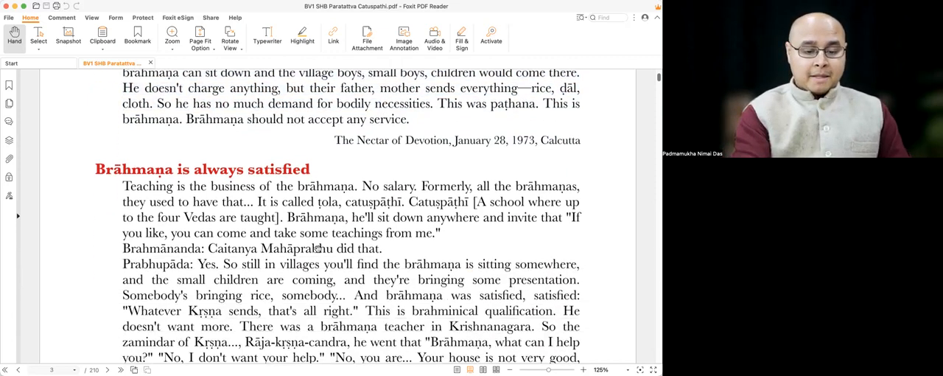
scroll(down, 3)
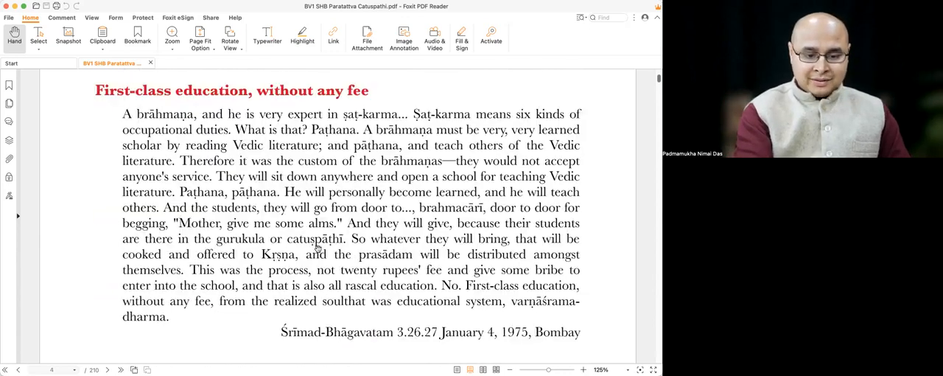
scroll(down, 3)
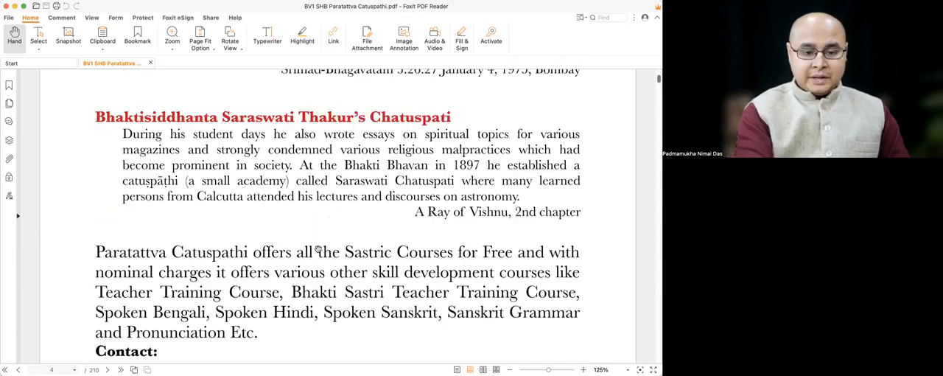
scroll(down, 3)
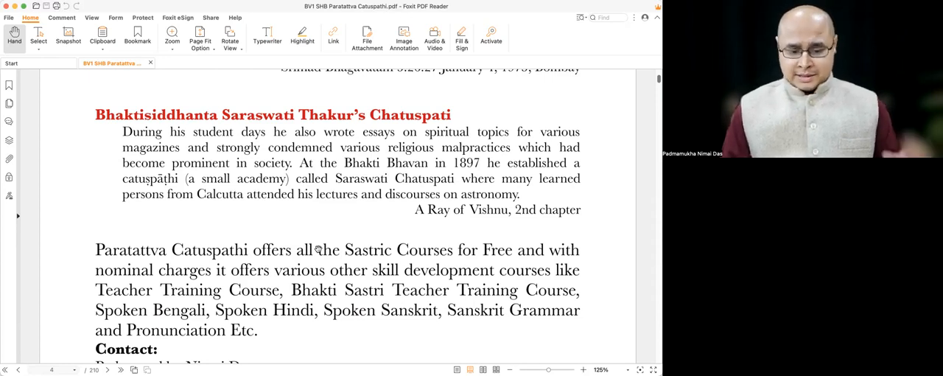
scroll(down, 3)
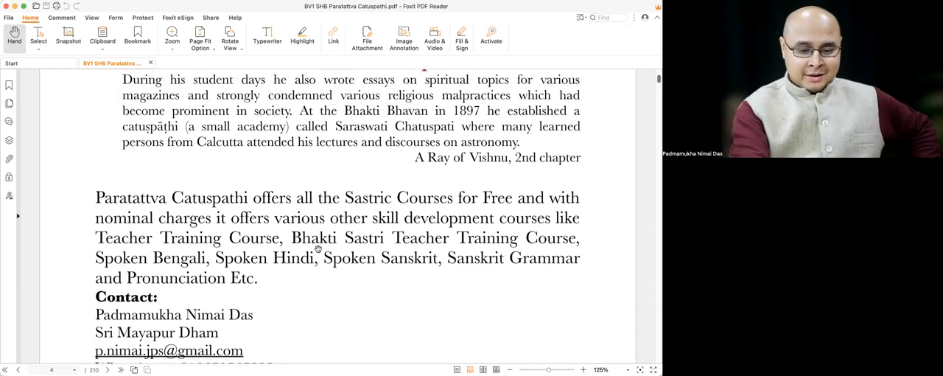
scroll(up, 3)
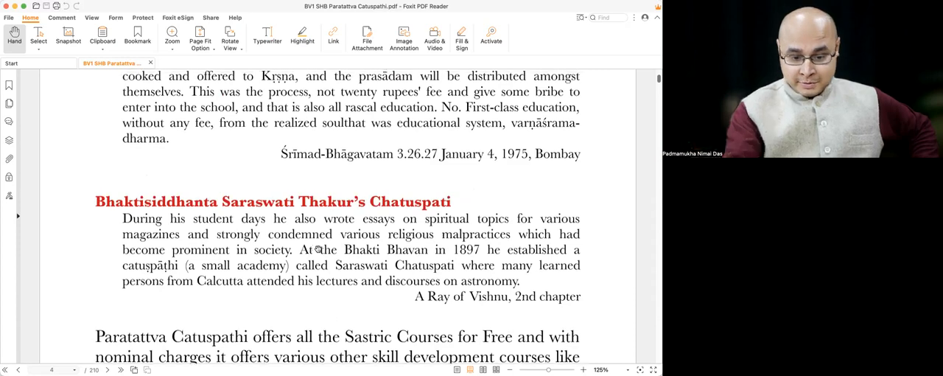
scroll(down, 3)
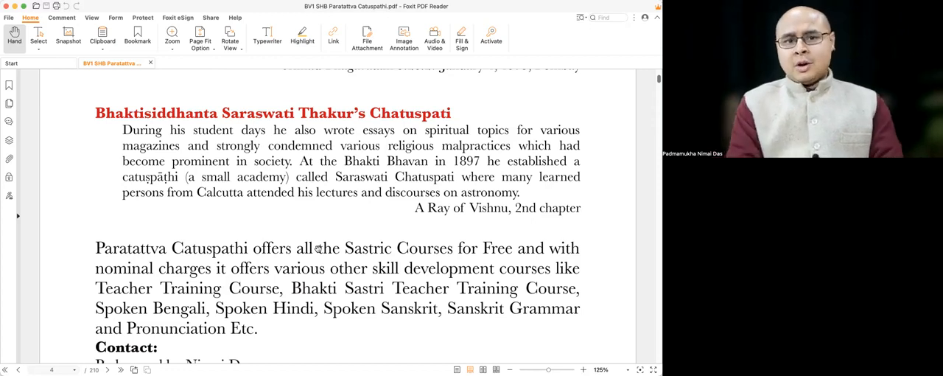
Scroll through the Bhaktivaibhāva course aims to the Knowledge, Skills and Values table on page 4
scroll(down, 3)
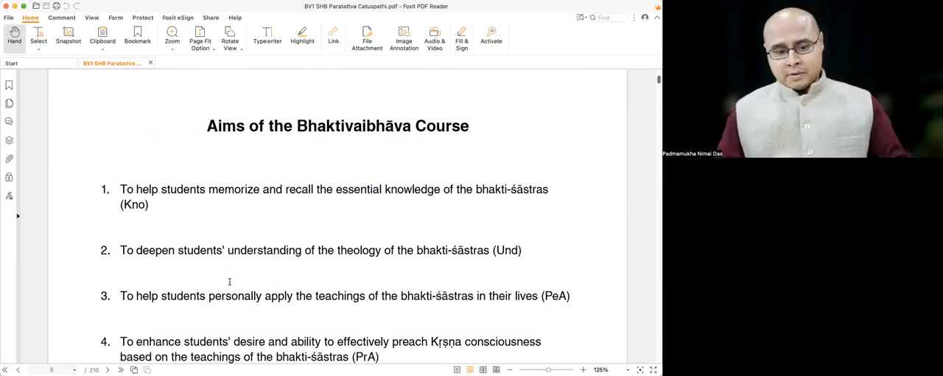
scroll(down, 3)
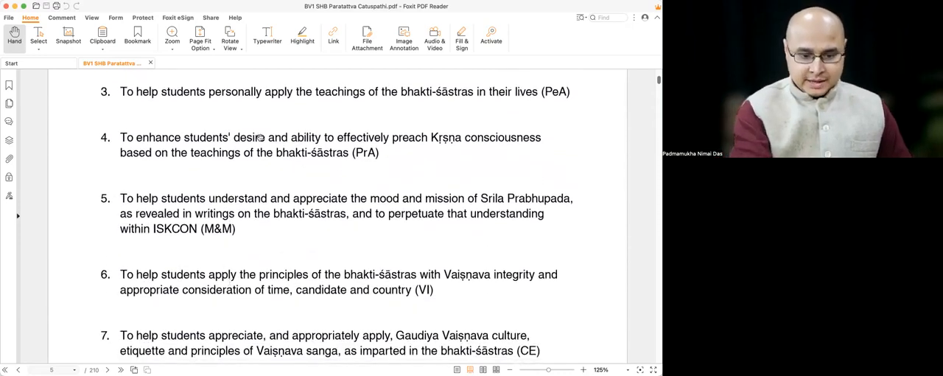
scroll(down, 3)
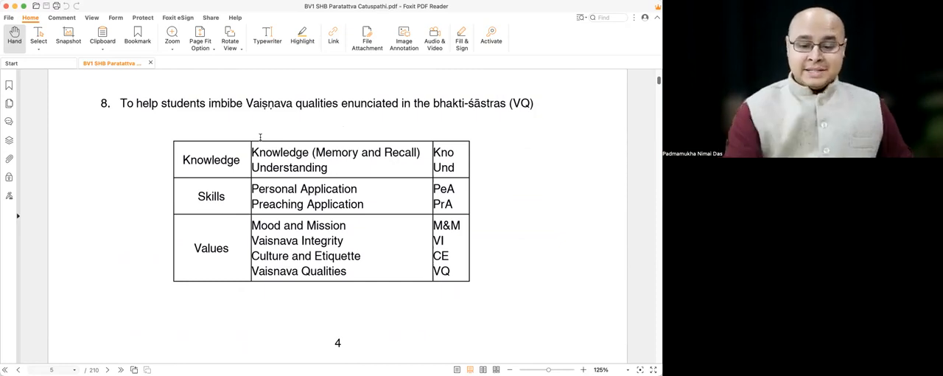
Scroll up briefly and back down to page 4's objectives table
scroll(up, 3)
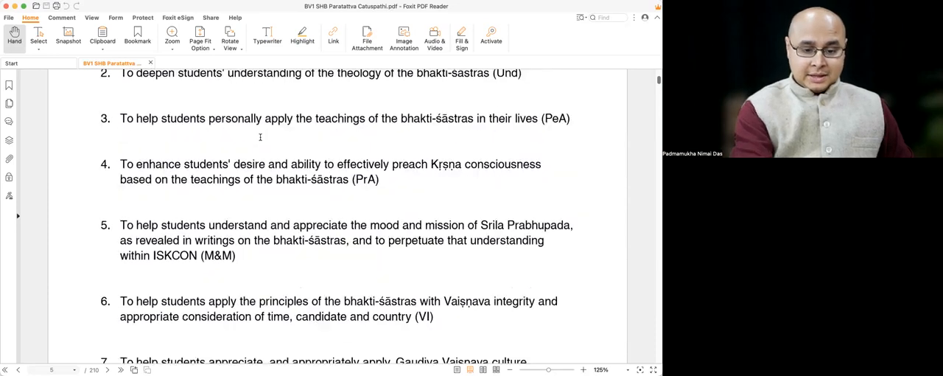
scroll(up, 3)
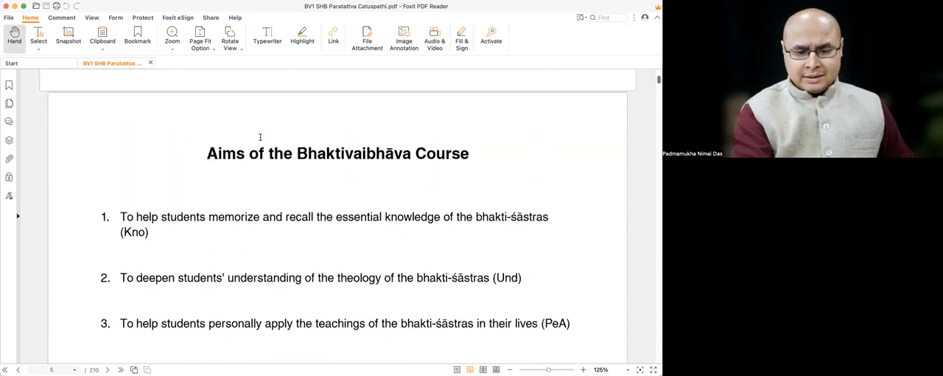
scroll(down, 3)
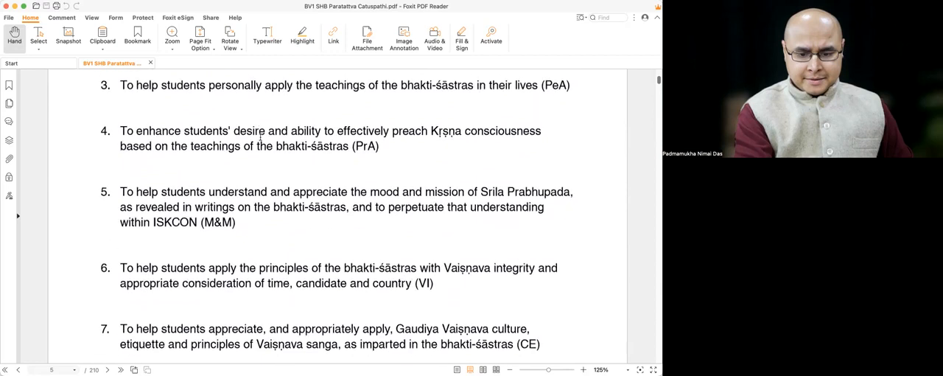
scroll(down, 3)
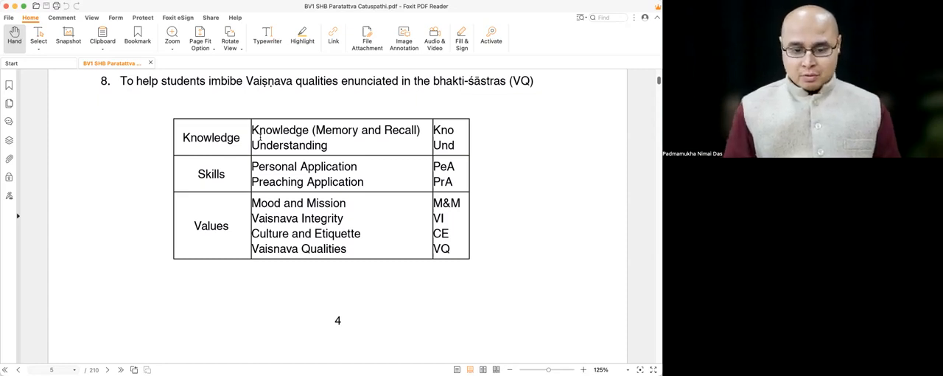
mouse_move(442, 118)
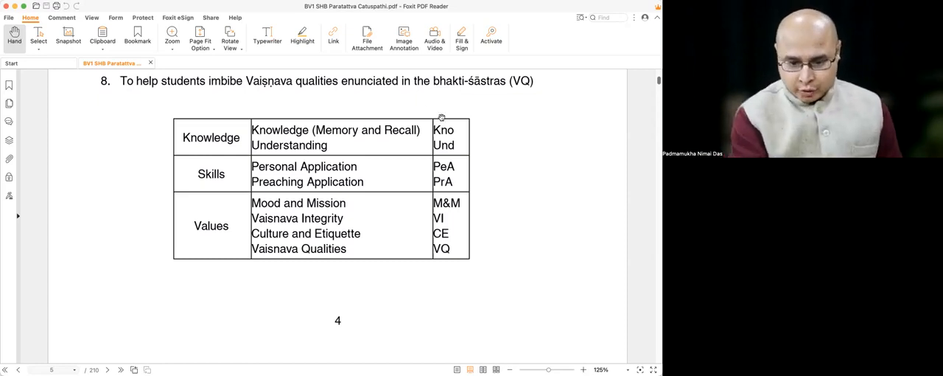
Scroll to the page on the original Chatuspati and Paratattva Catuspathi courses
scroll(down, 3)
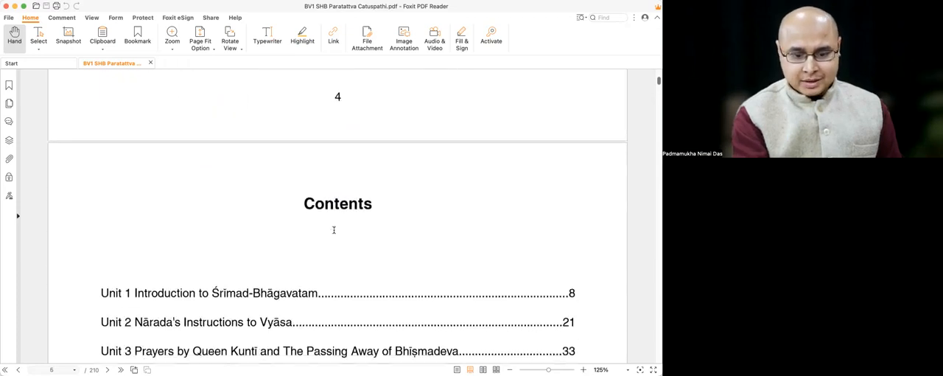
scroll(down, 3)
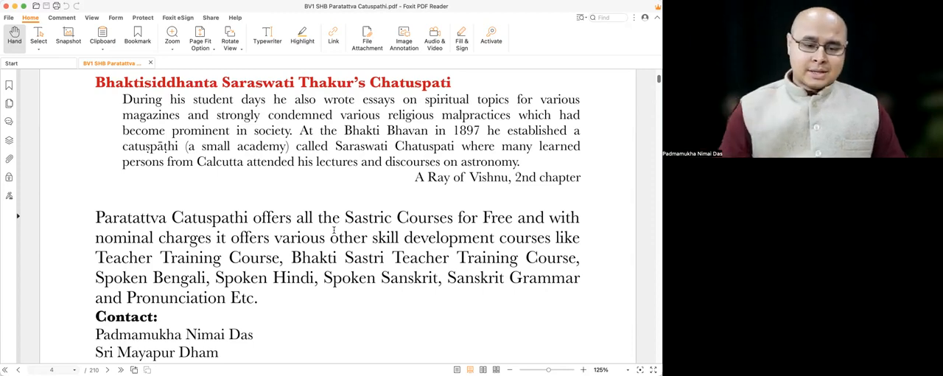
Scroll down to the handbook's Contents page
scroll(down, 3)
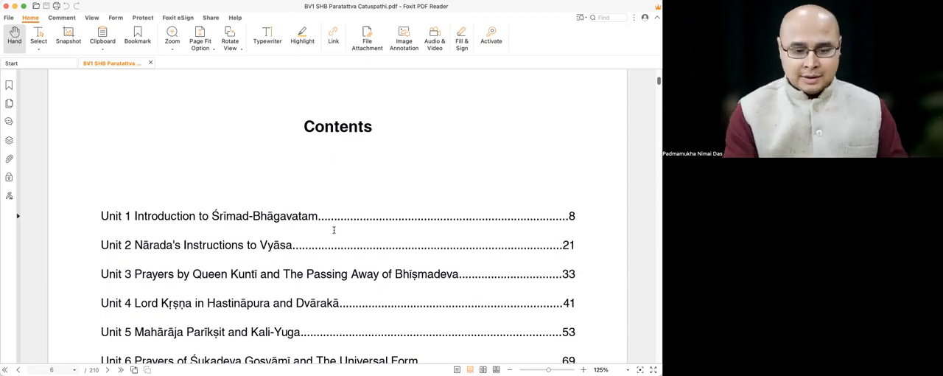
Scroll past Contents to the Unit 1 Introduction to Śrīmad-Bhāgavatam reading assignments
scroll(down, 3)
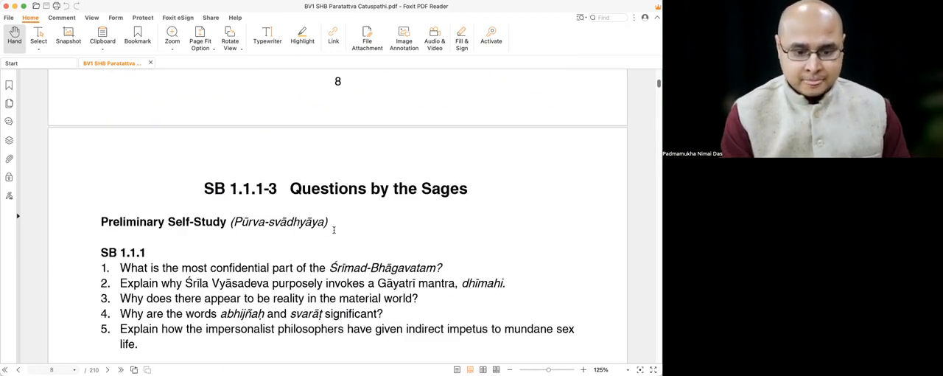
scroll(up, 3)
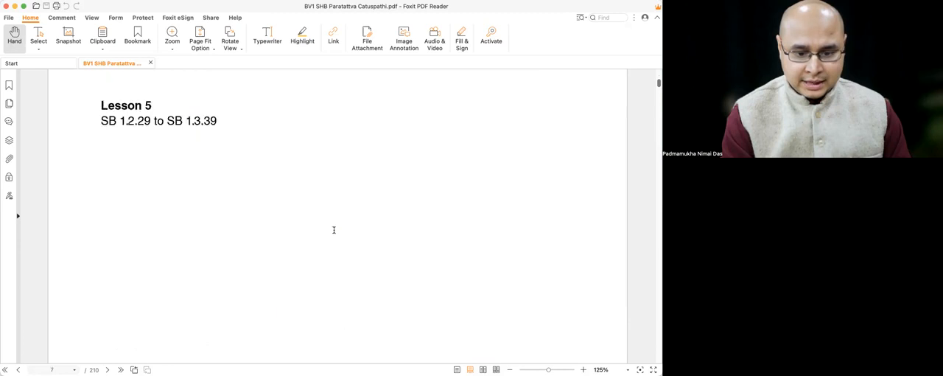
scroll(down, 3)
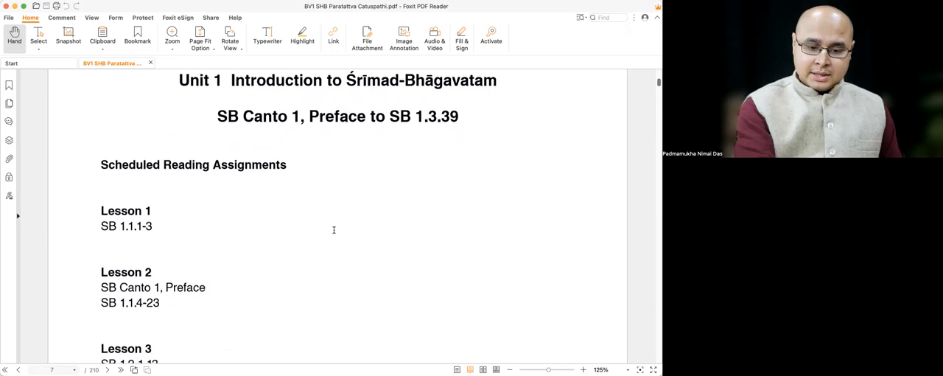
Scroll back and forth through Unit 1's Lessons 1-5 reading assignments, ending at the SB 1.1.1-3 questions
scroll(down, 3)
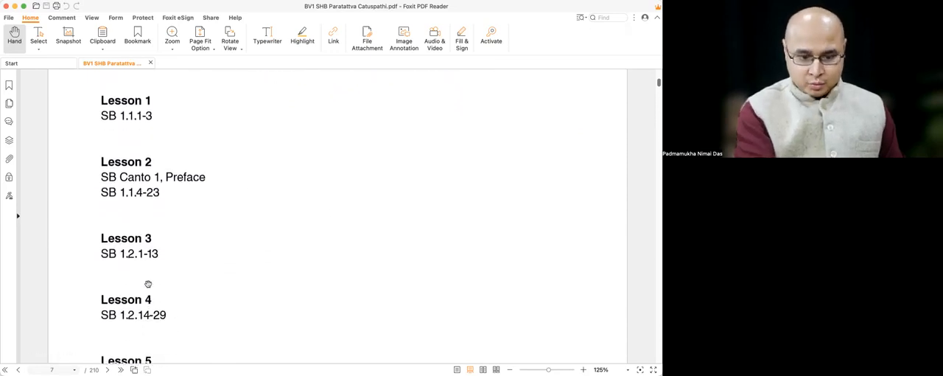
scroll(down, 3)
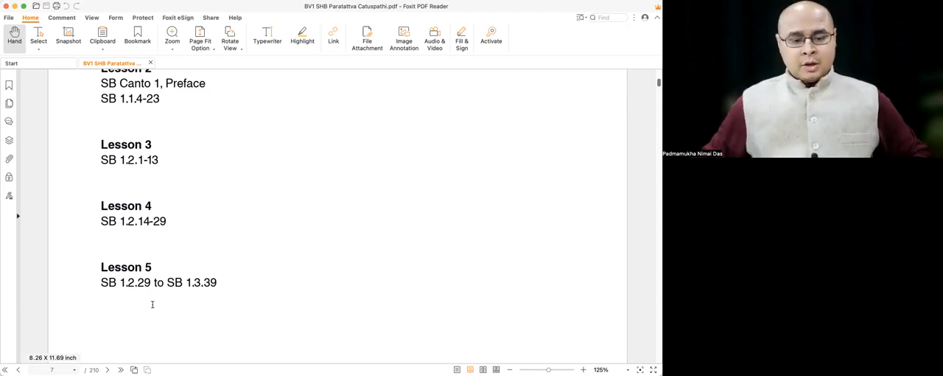
scroll(up, 3)
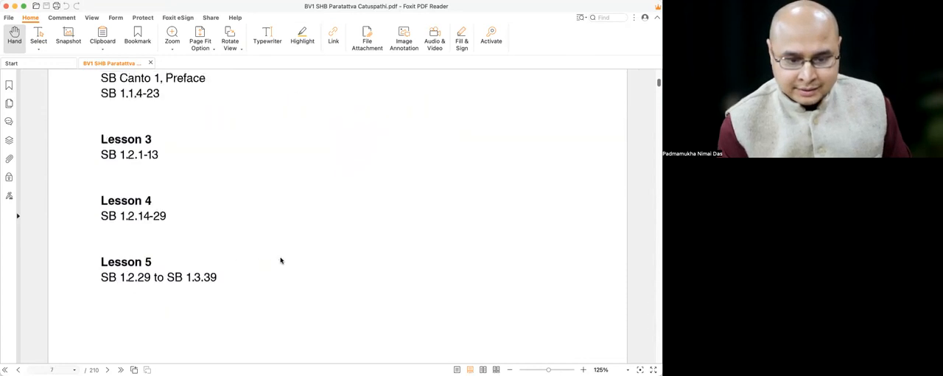
scroll(up, 3)
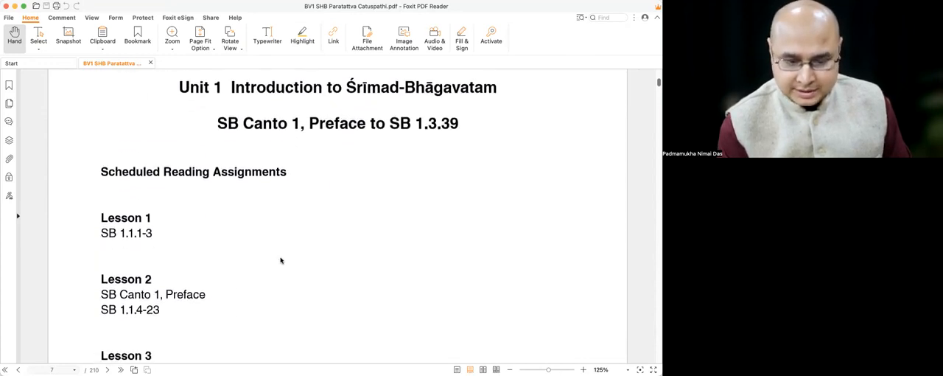
scroll(down, 3)
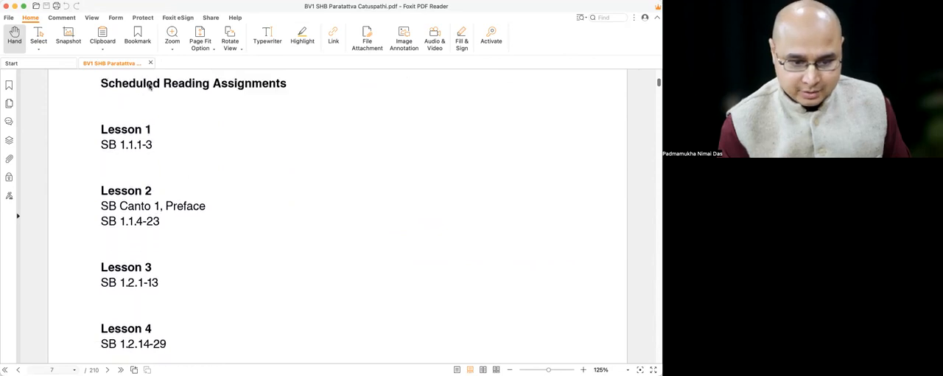
scroll(up, 3)
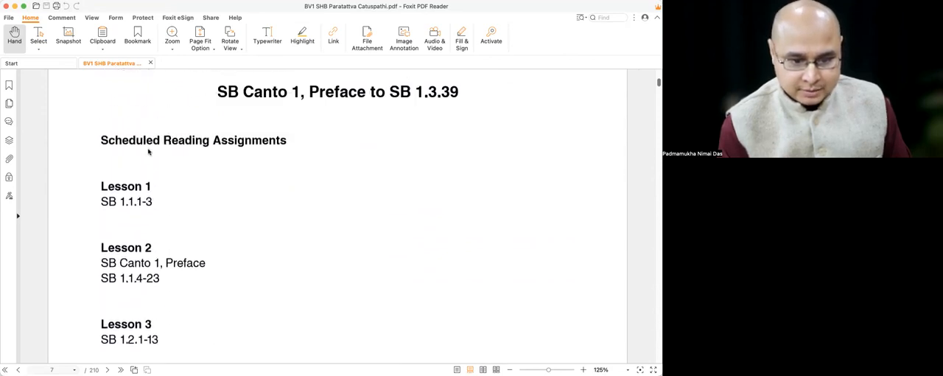
scroll(down, 3)
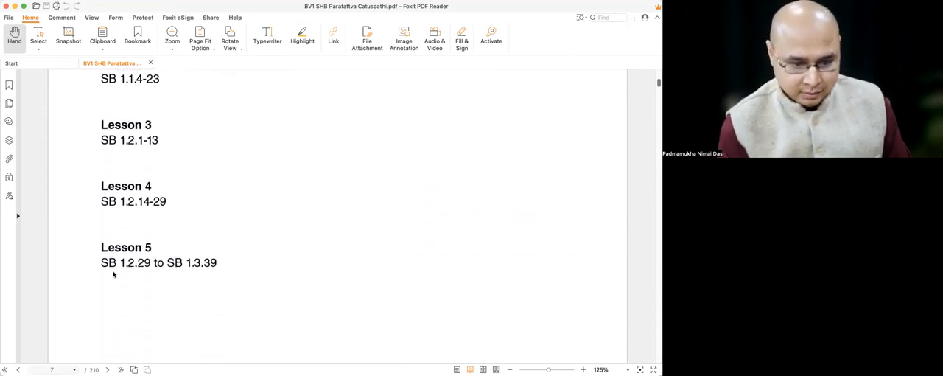
scroll(down, 3)
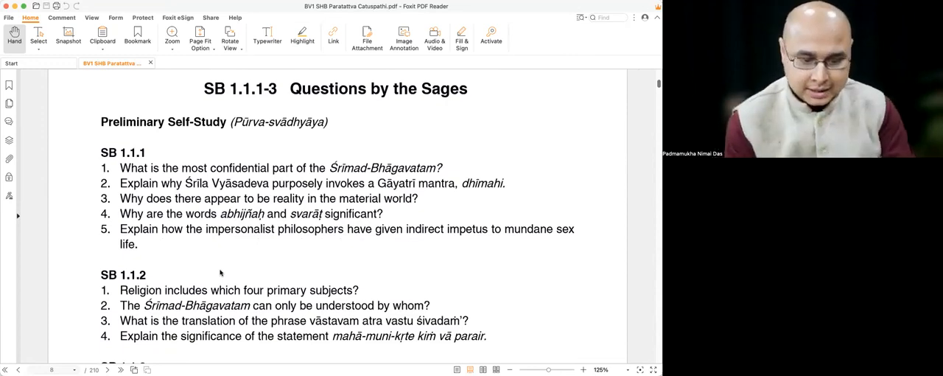
Scroll down to the SB 1.1.1 and SB 1.1.2 Questions by the Sages
scroll(down, 3)
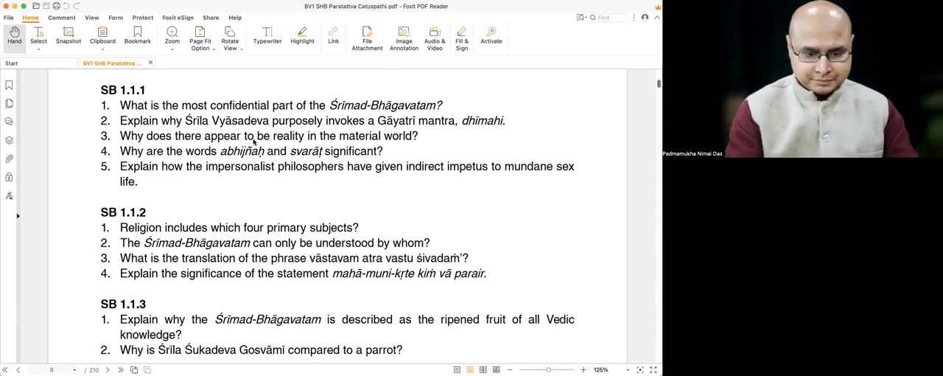
Scroll through the SB 1.1.3 questions into the Analogies section with the SB 1.1.1 comparisons
scroll(down, 3)
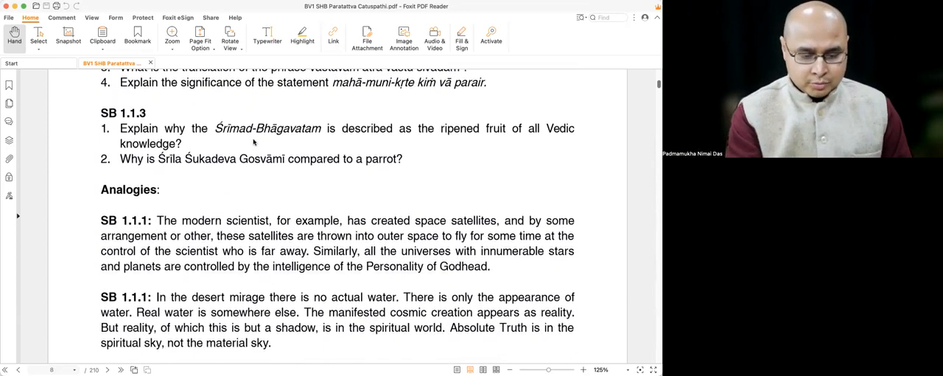
scroll(down, 3)
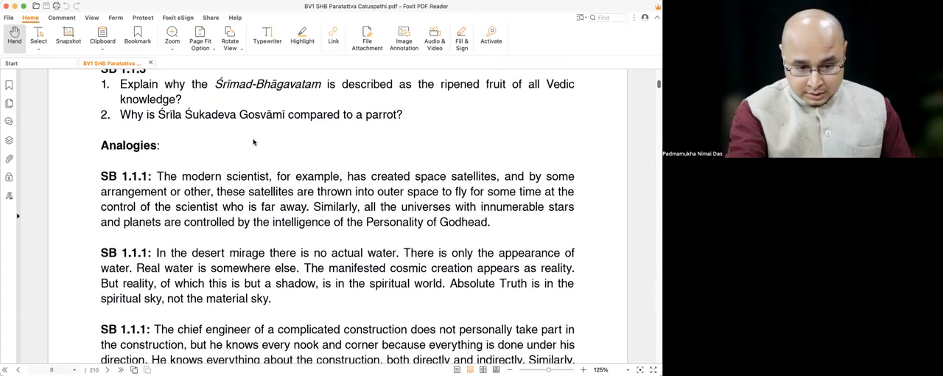
scroll(down, 3)
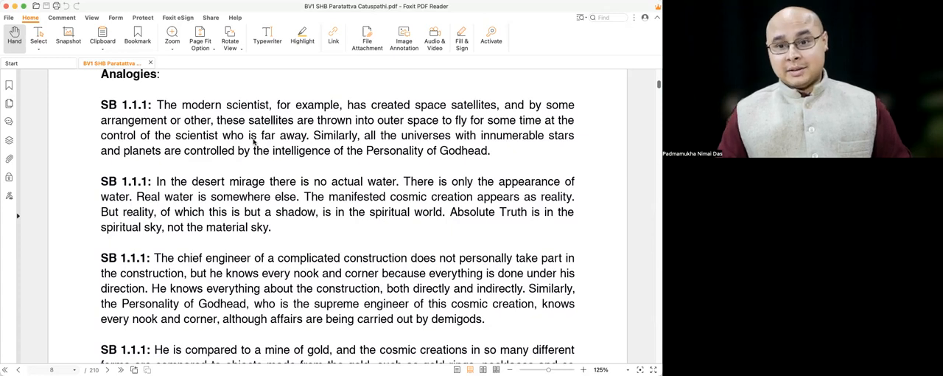
scroll(down, 3)
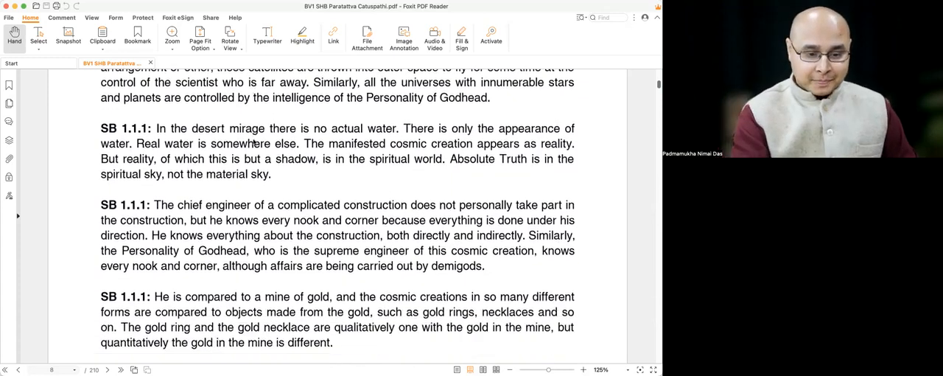
scroll(down, 3)
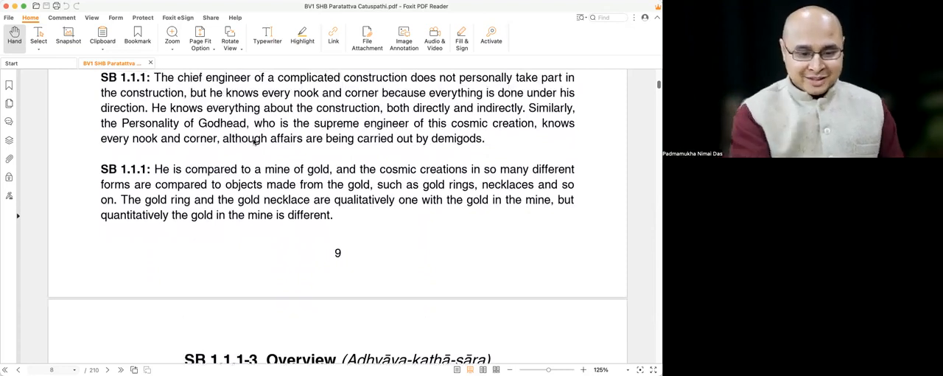
Scroll back to the start of the Analogies, then on toward the SB 1.1.1-3 Overview page
scroll(up, 3)
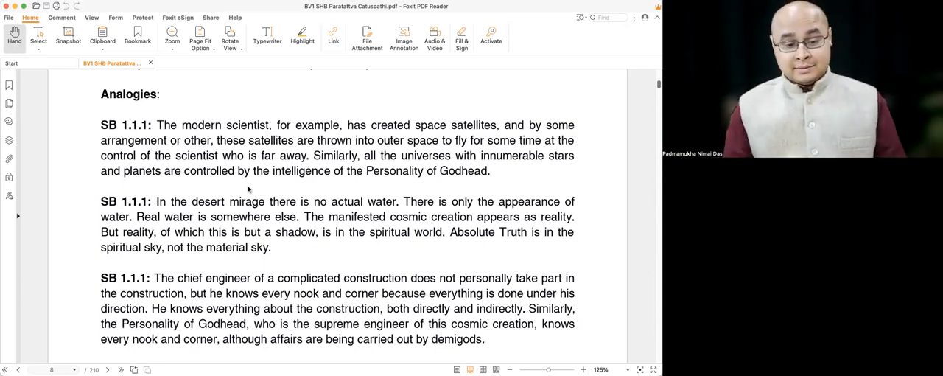
scroll(down, 3)
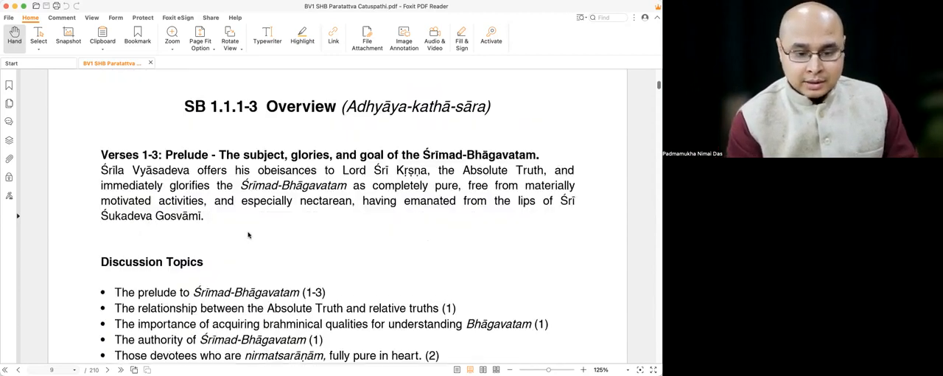
Scroll back briefly, then down through the SB 1.1.4-23 Chapter 1 discussion and self-study pages
scroll(up, 3)
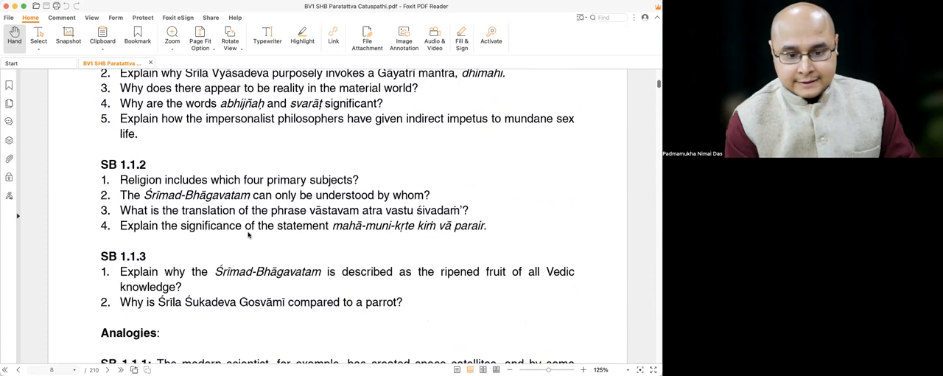
scroll(up, 3)
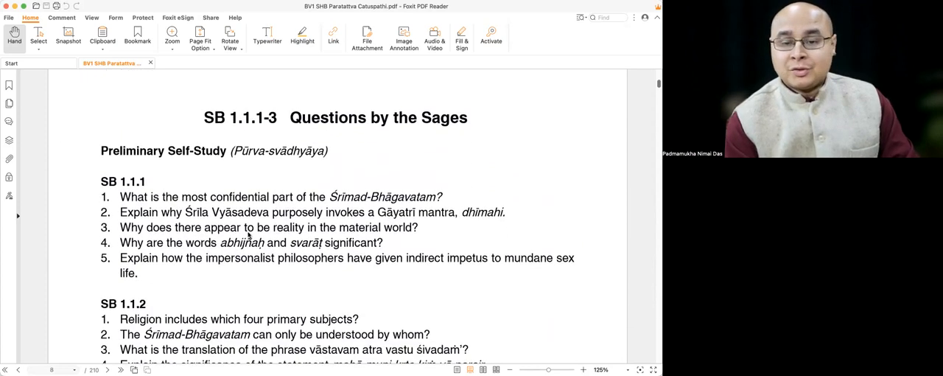
scroll(down, 3)
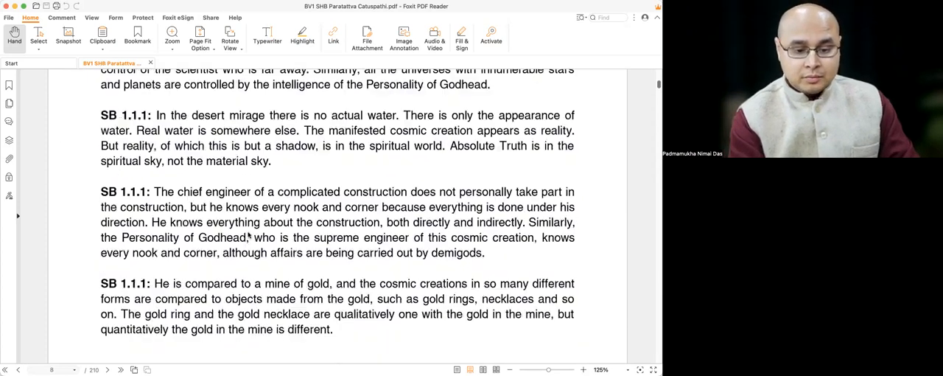
scroll(down, 3)
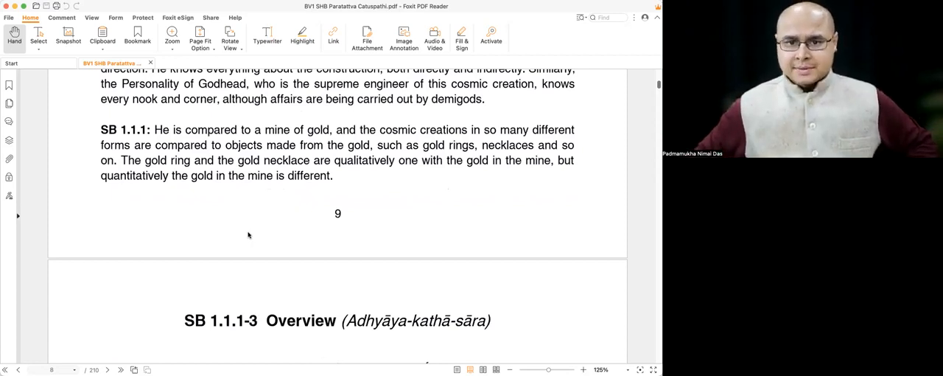
scroll(down, 3)
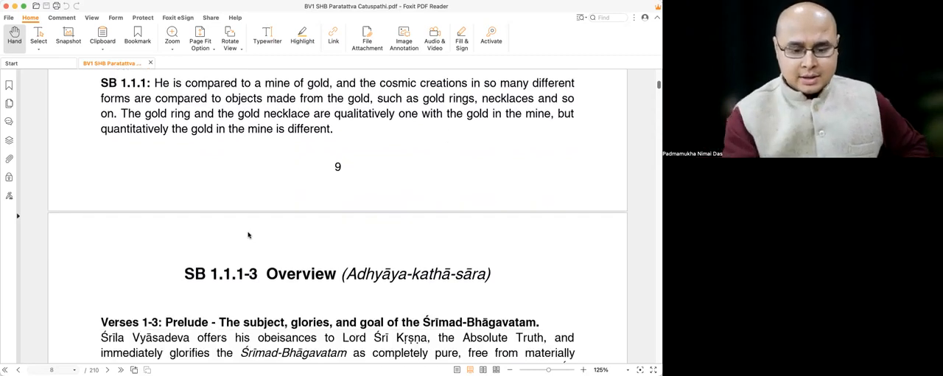
scroll(down, 3)
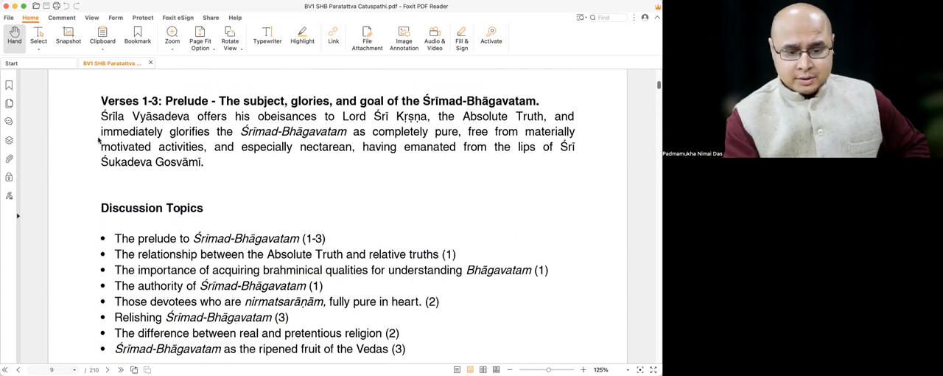
Scroll past the Canto 1 chapters 2–3 summaries to the Unit 1 Open Book Assessment Questions page
scroll(down, 3)
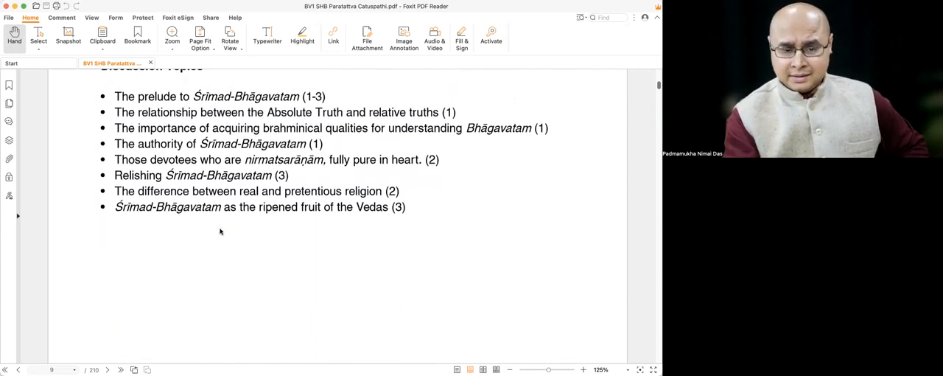
scroll(down, 3)
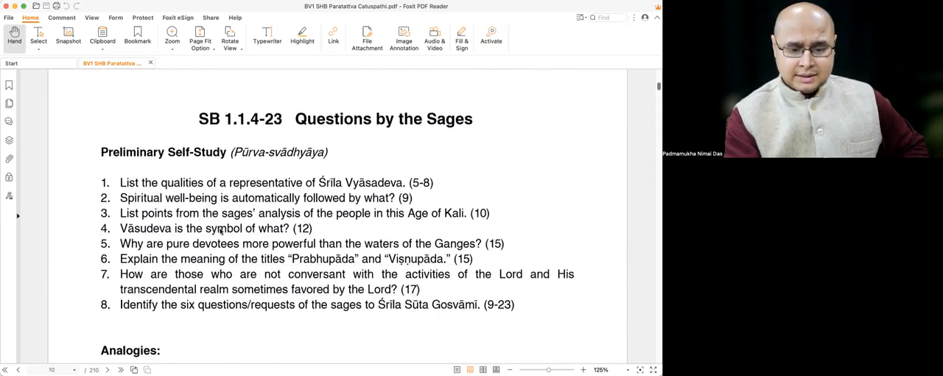
scroll(down, 3)
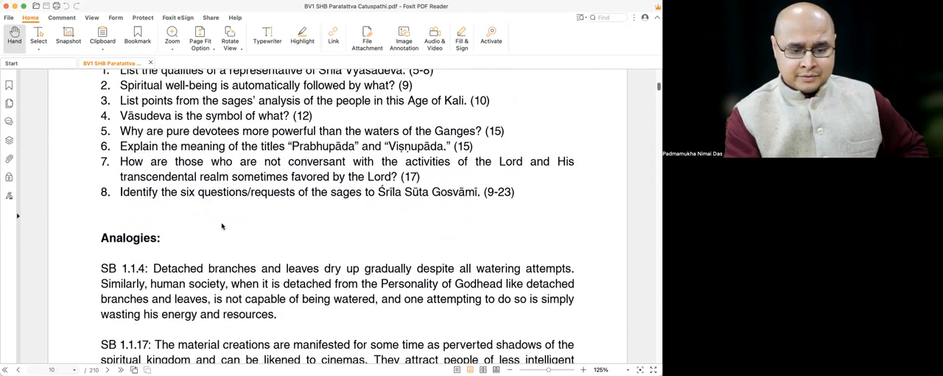
scroll(down, 3)
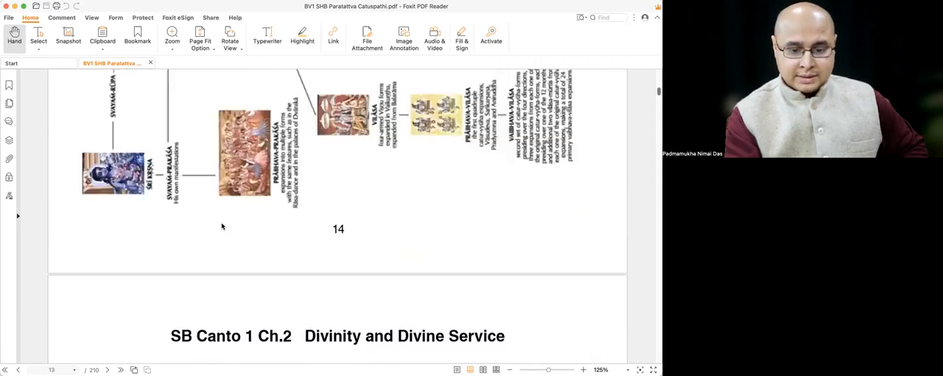
scroll(down, 3)
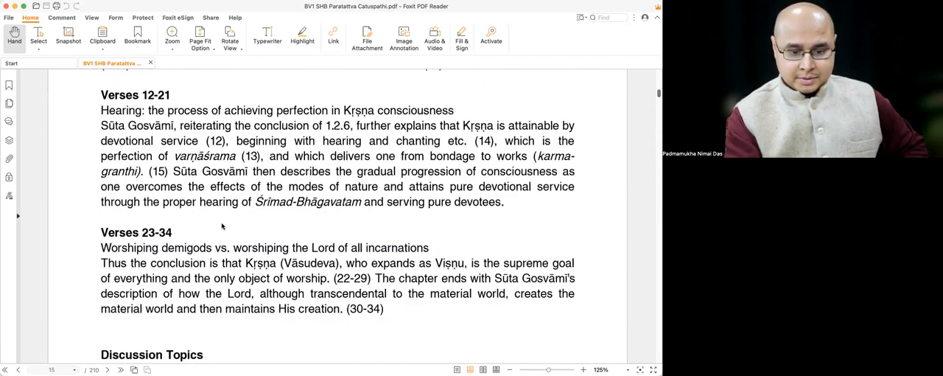
scroll(down, 3)
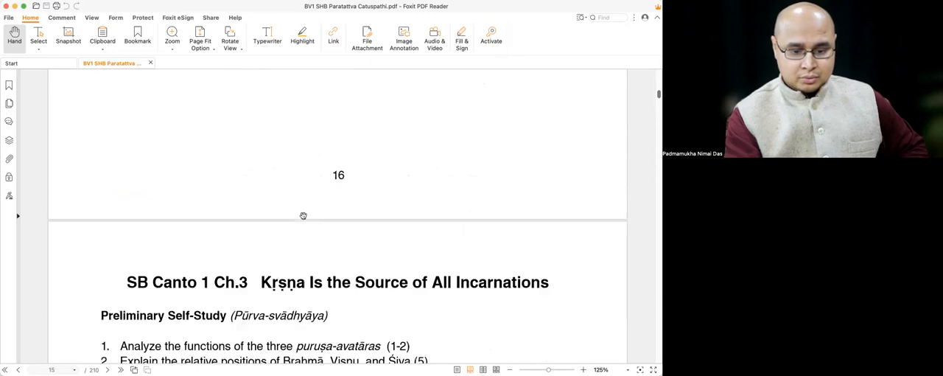
scroll(down, 3)
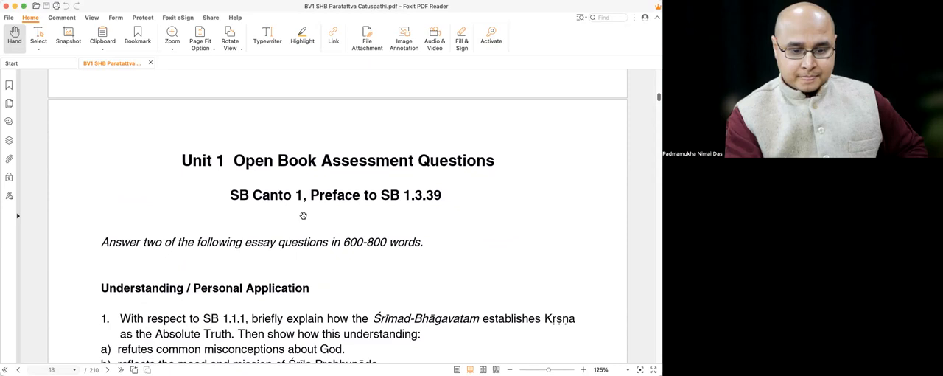
Scroll through the Unit 1 essay questions, back up, then on to the Chapter 1 Learning Objectives list
scroll(down, 3)
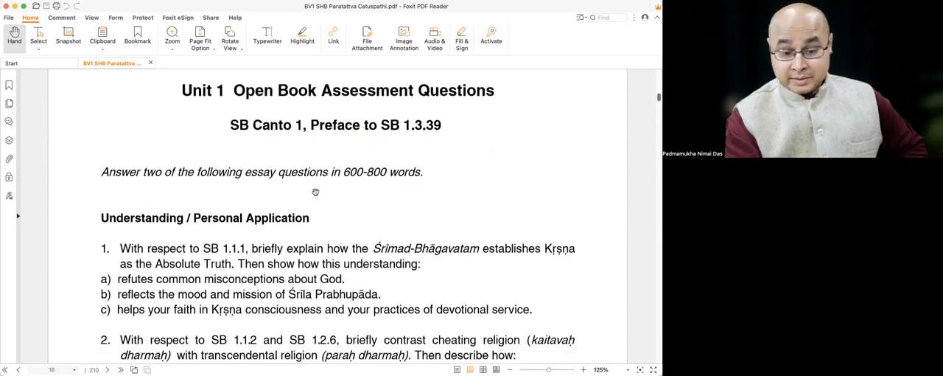
scroll(down, 3)
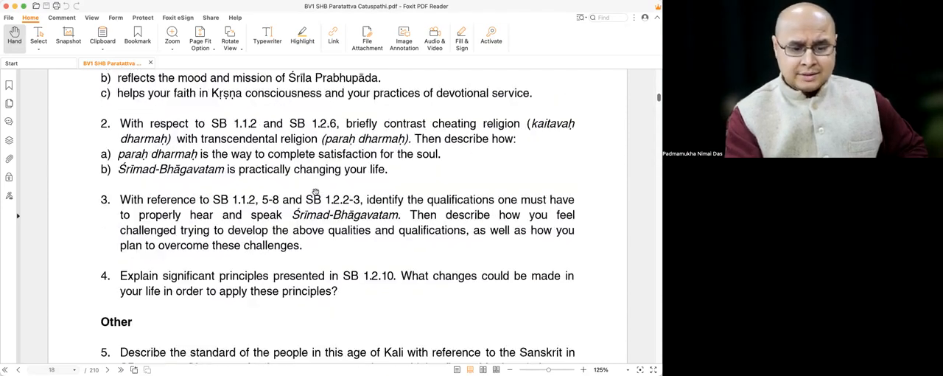
scroll(up, 3)
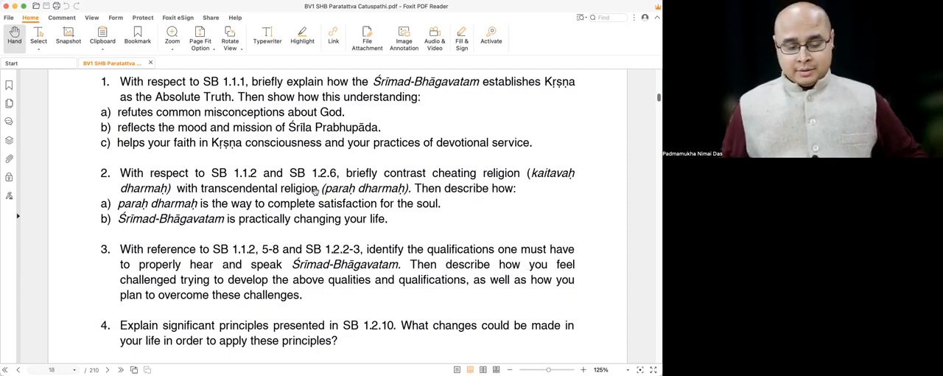
scroll(up, 3)
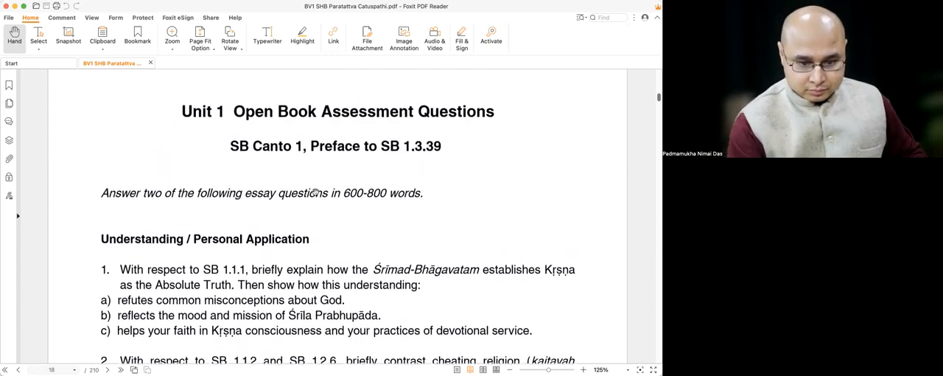
scroll(down, 3)
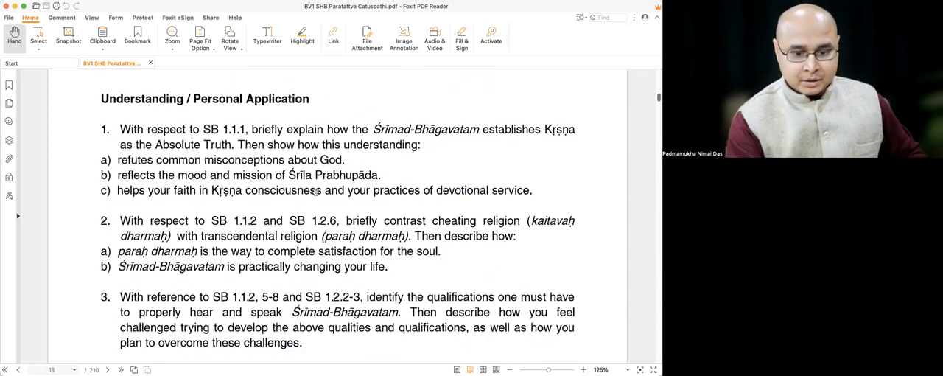
scroll(down, 3)
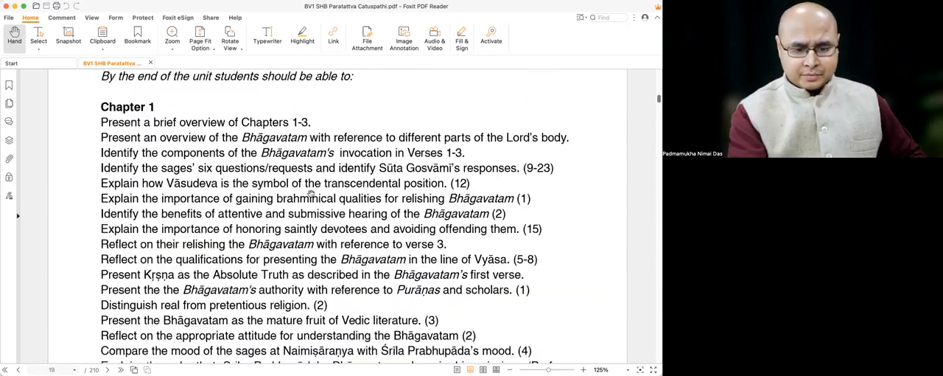
Scroll past the learning objectives to the SB 3.33.7 'aho bata śva-paco' verse with word meanings
scroll(up, 3)
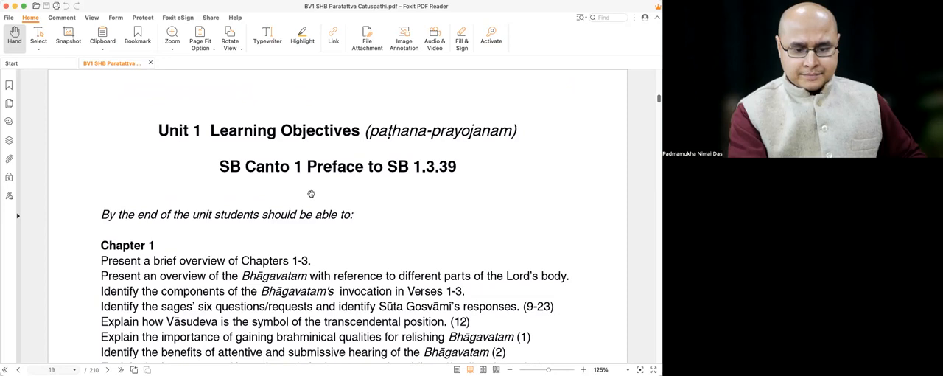
scroll(down, 3)
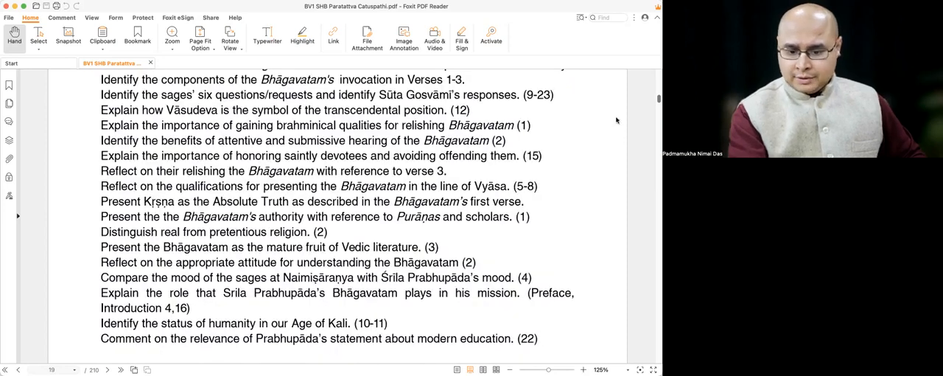
scroll(down, 3)
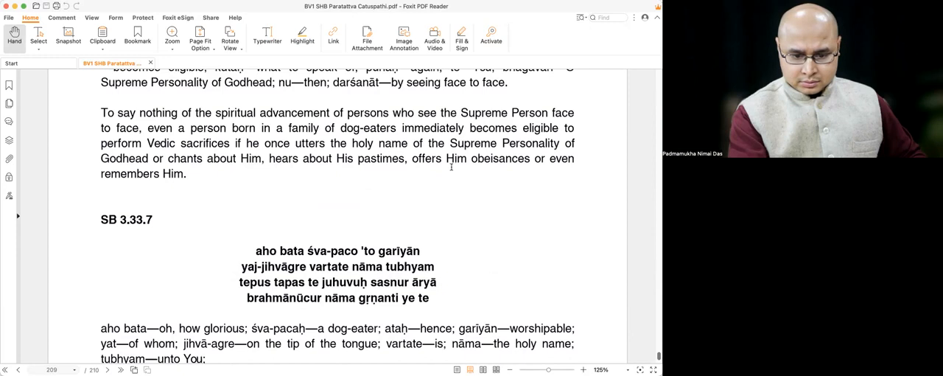
Scroll past verses SB 1.7.5, 1.3.28, 1.2.12 and 1.2.4 to the Selected Verses for Assessment page
scroll(up, 3)
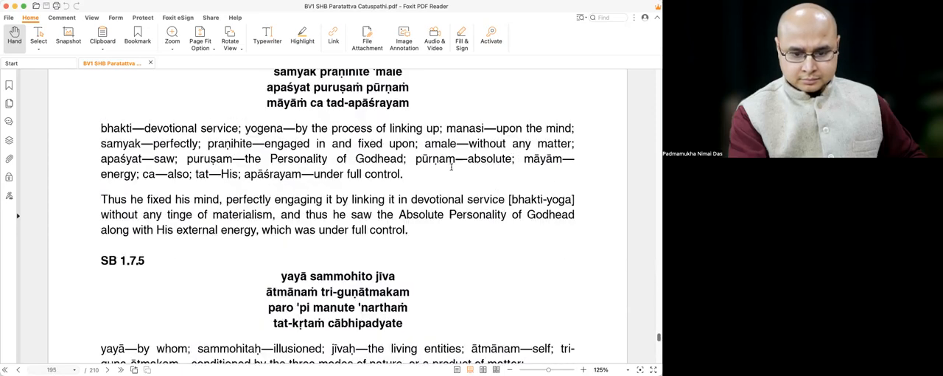
scroll(up, 3)
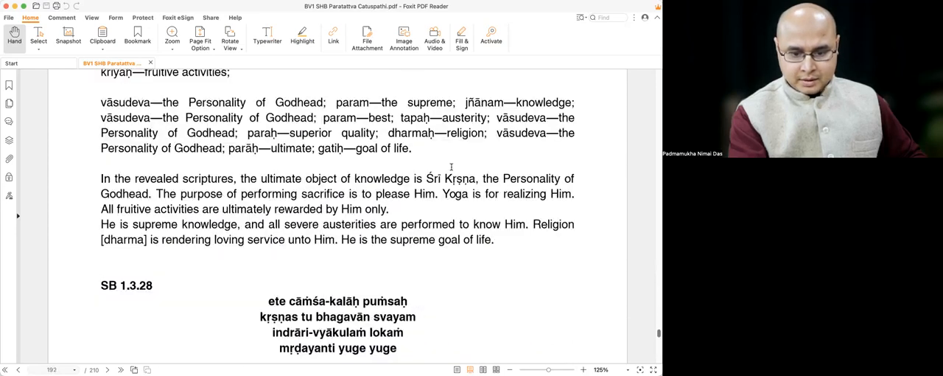
scroll(up, 3)
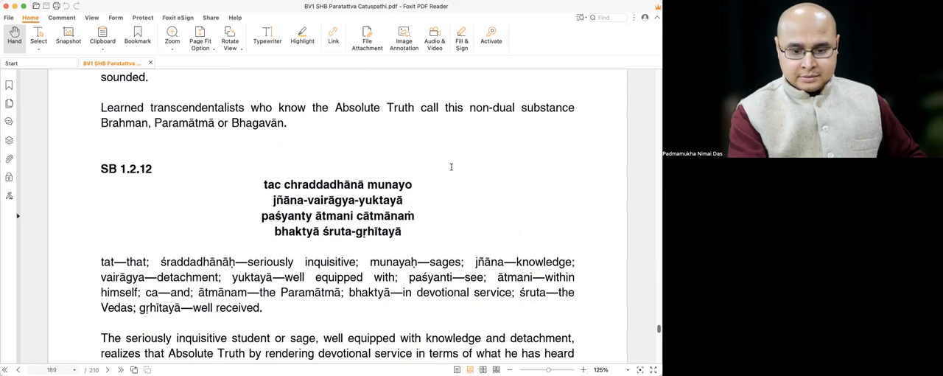
scroll(up, 3)
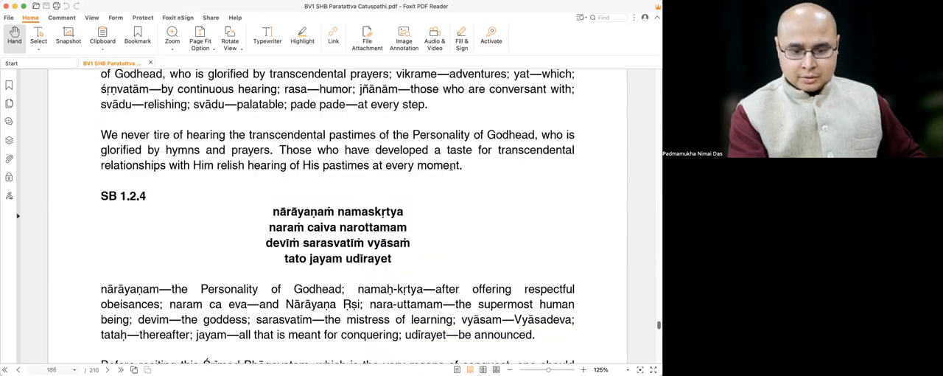
scroll(up, 3)
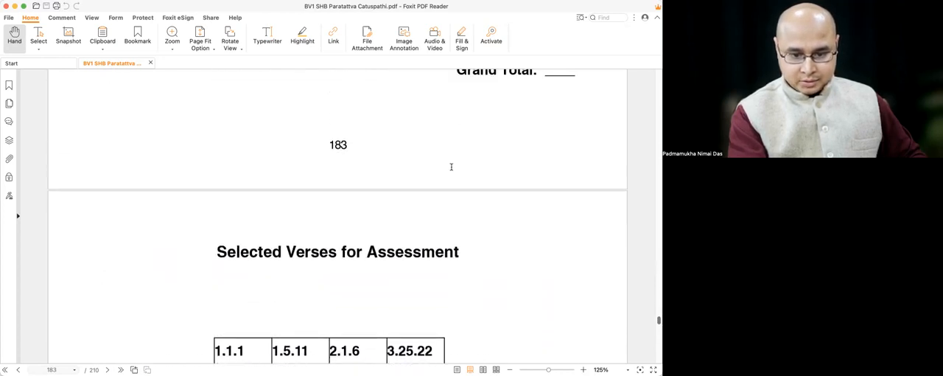
Scroll past the assessment and memorization verse tables to the Śrīmad-Bhāgavatam ślokas heading at SB 1.1.1
scroll(down, 3)
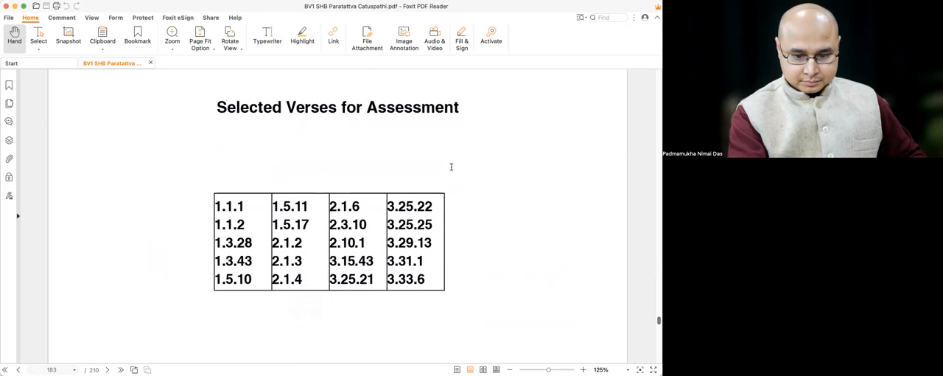
scroll(down, 3)
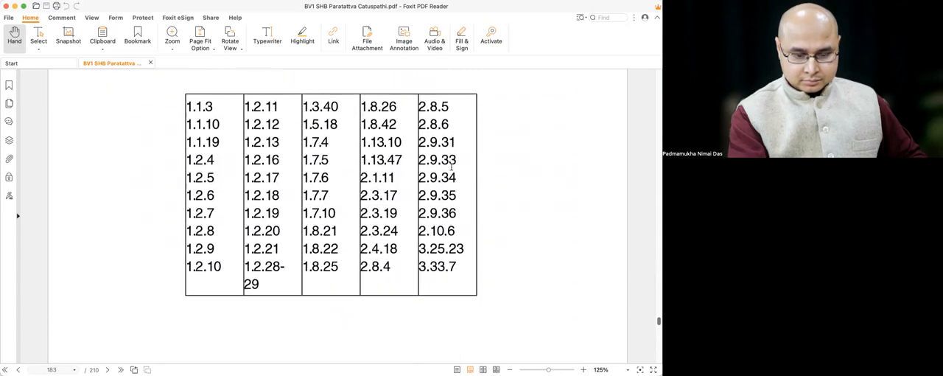
scroll(down, 3)
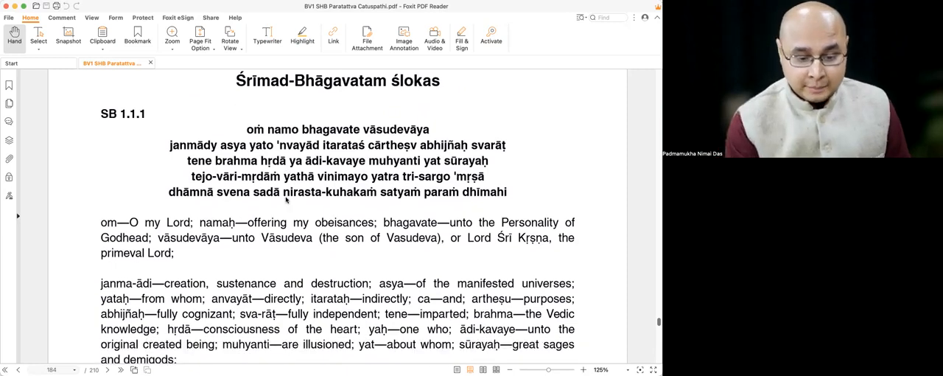
Scroll back up over the śloka pages, then down again through SB 1.1.3 and SB 1.2.7
scroll(down, 3)
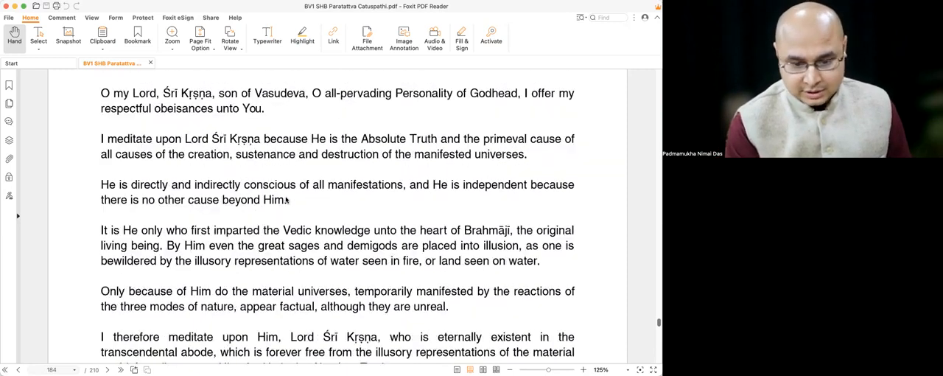
scroll(up, 3)
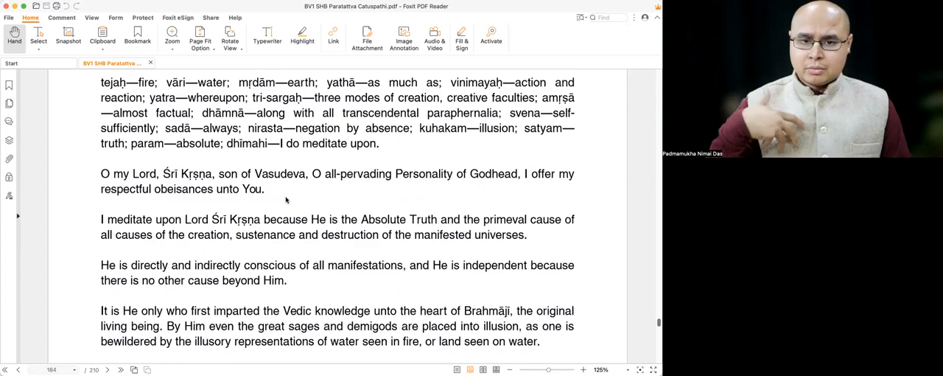
scroll(up, 3)
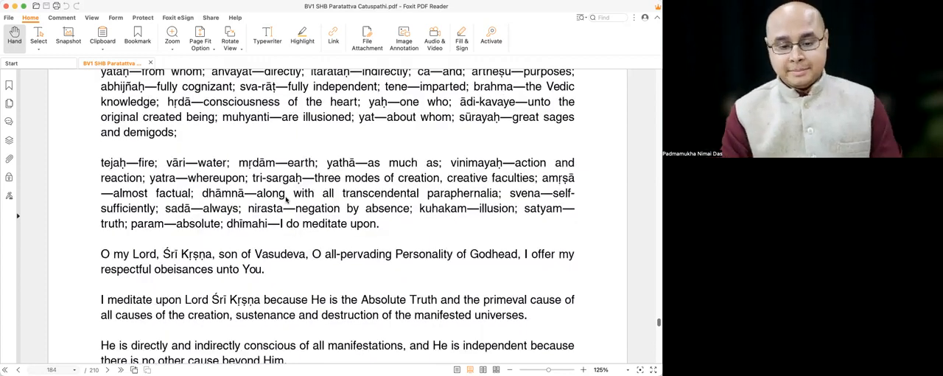
scroll(up, 3)
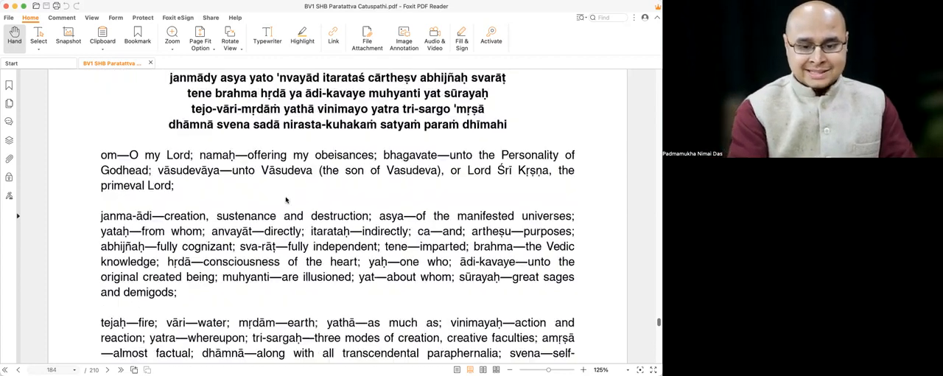
scroll(up, 3)
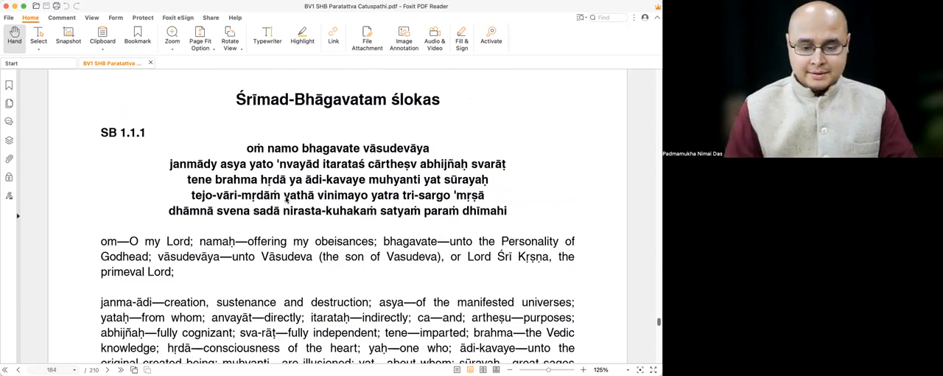
scroll(down, 3)
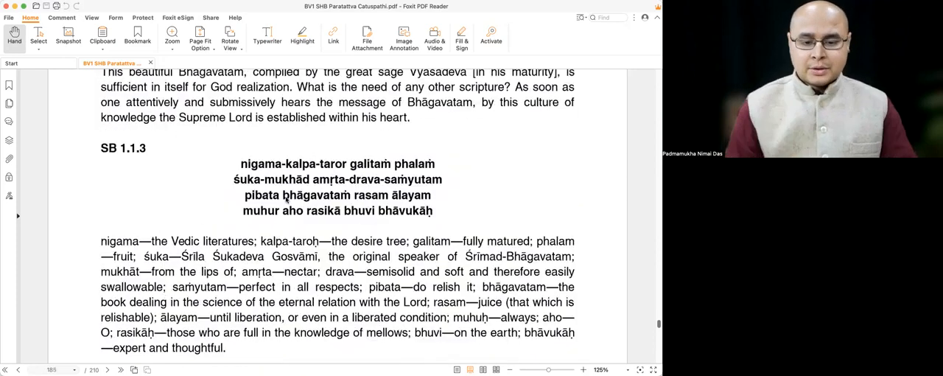
scroll(down, 3)
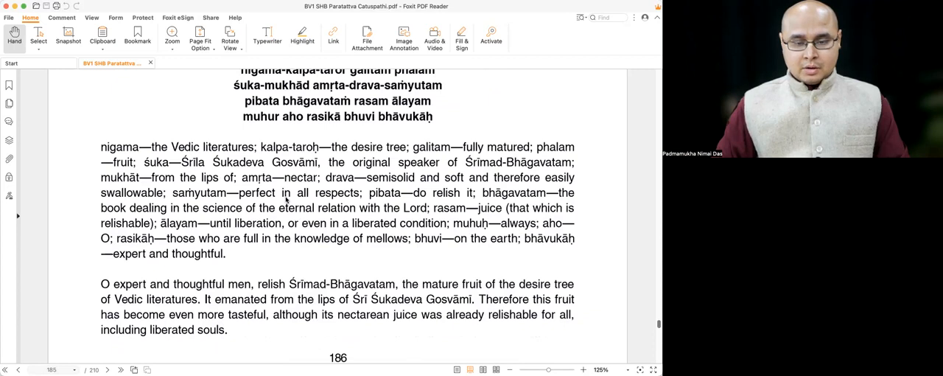
Scroll on past SB 1.2.16 to the SB 1.3.28 verse with its word meanings
scroll(down, 3)
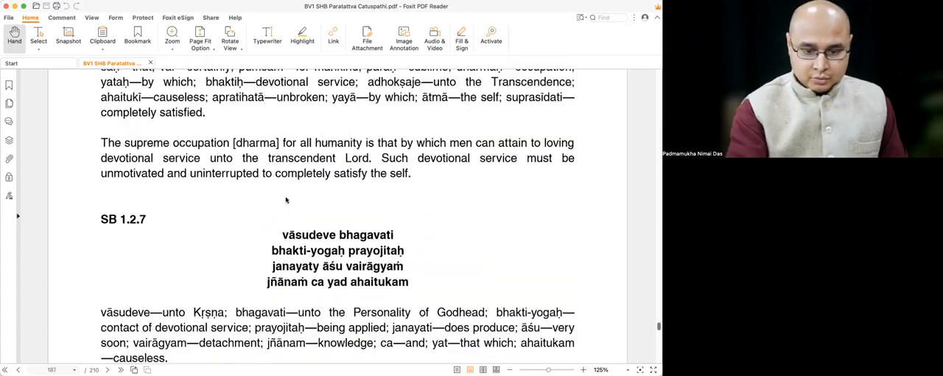
scroll(down, 3)
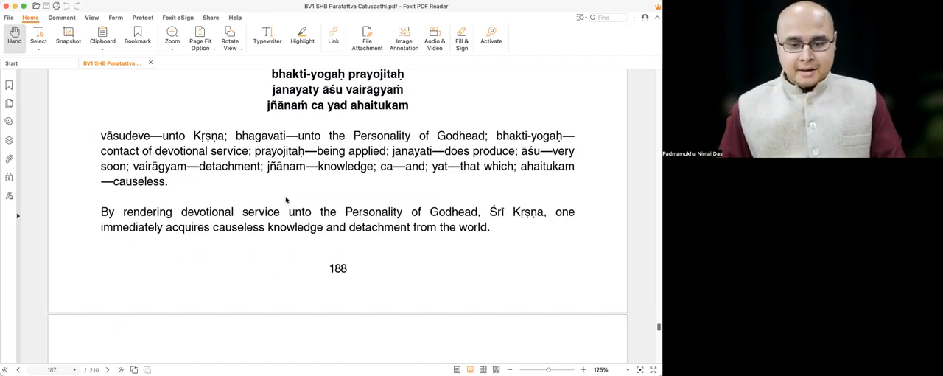
scroll(down, 3)
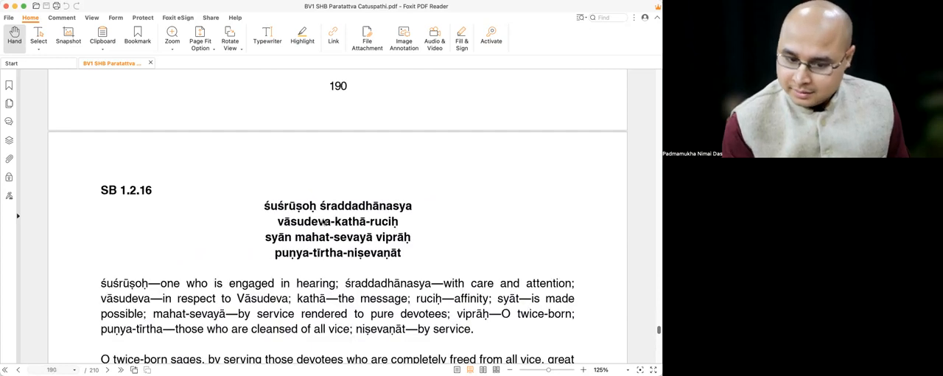
scroll(down, 3)
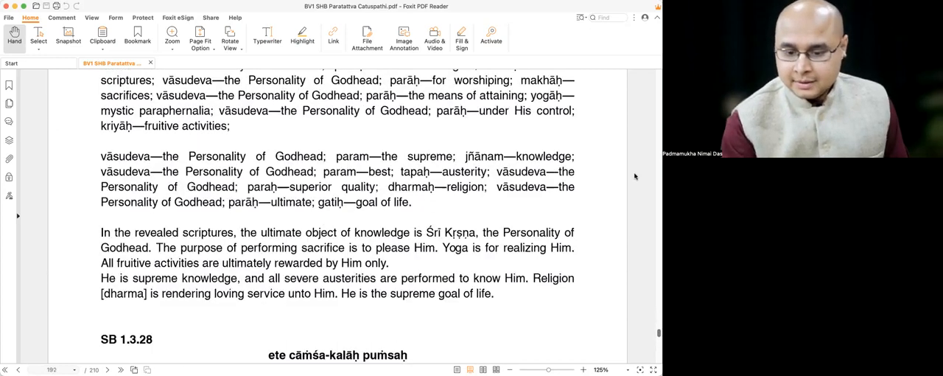
scroll(down, 3)
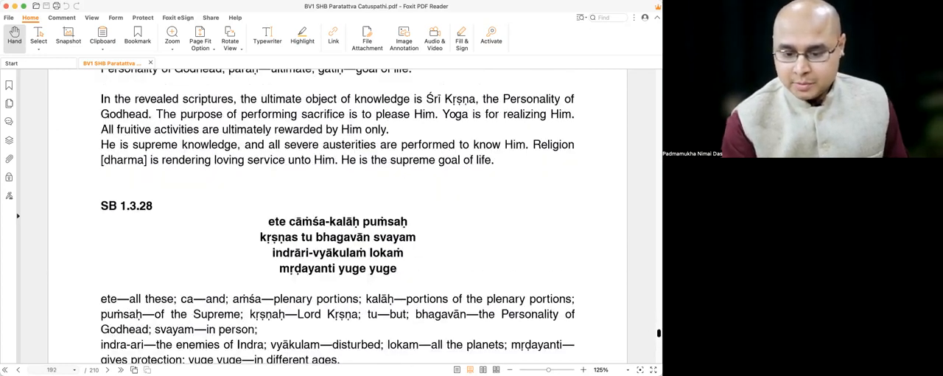